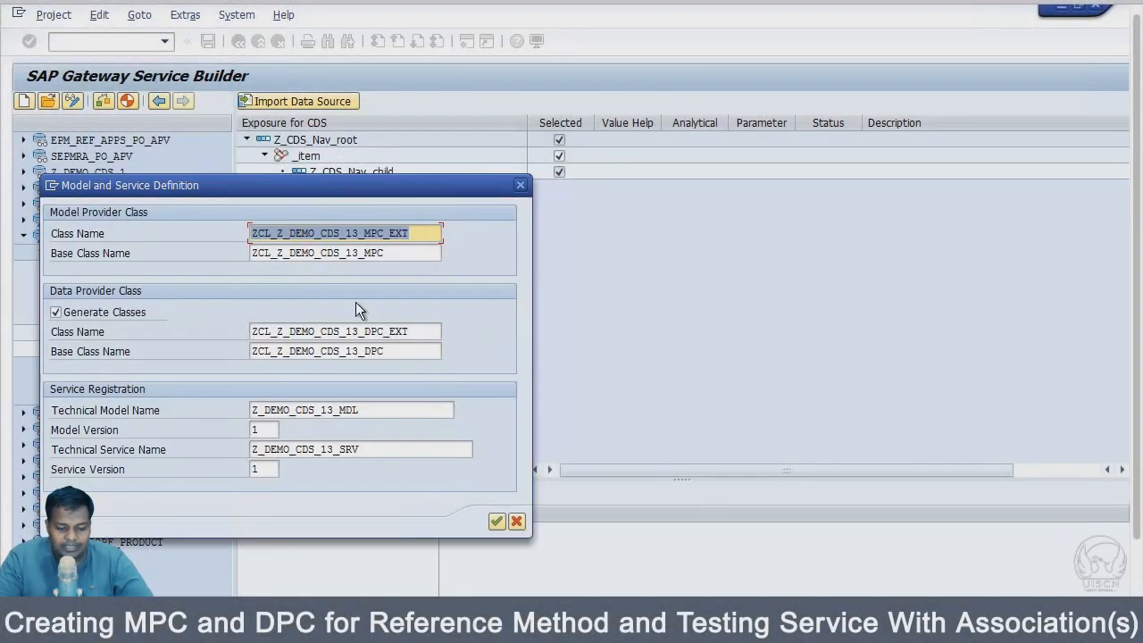
Generate the classes, register Z_DEMO_CDS_13_SRV on GW_HUB, and open its service document.
left_click(487, 521)
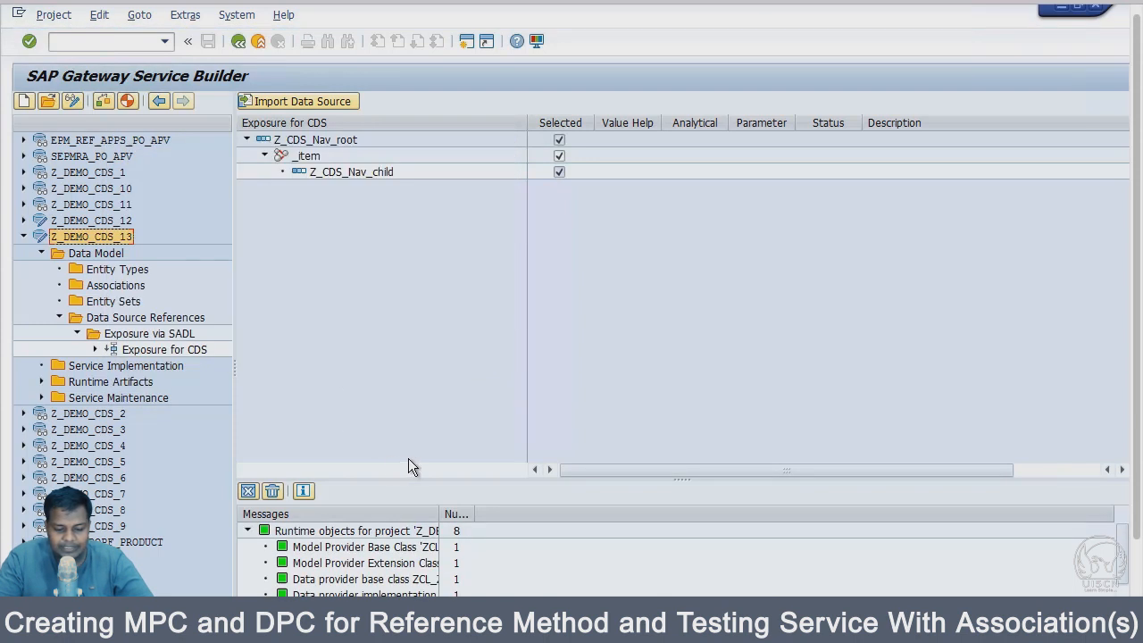
mouse_move(569, 504)
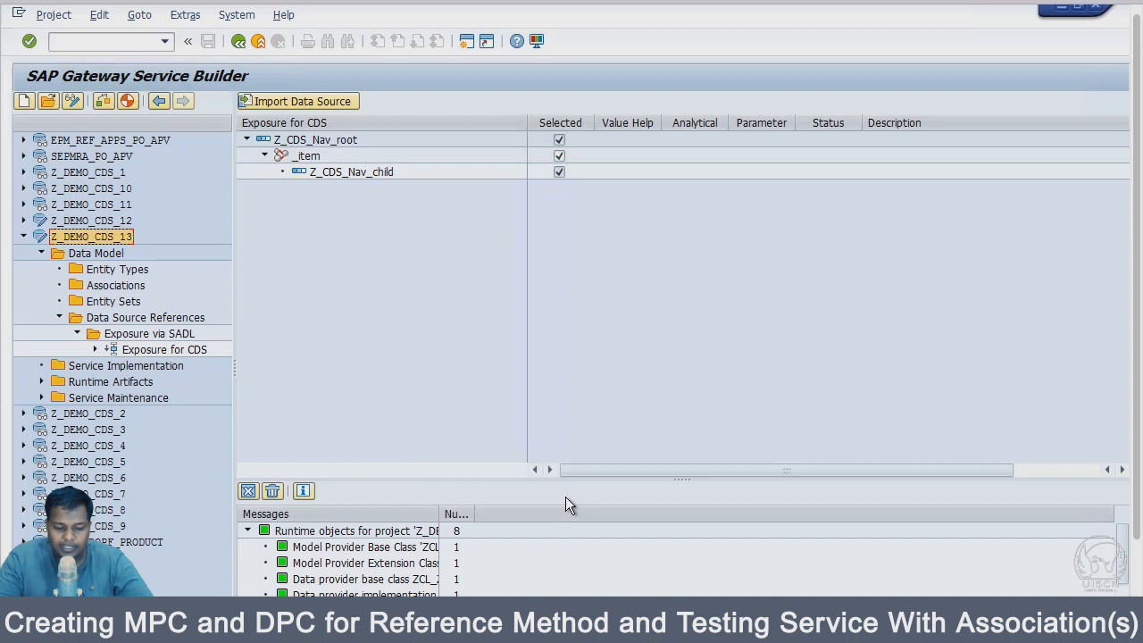
mouse_move(81, 399)
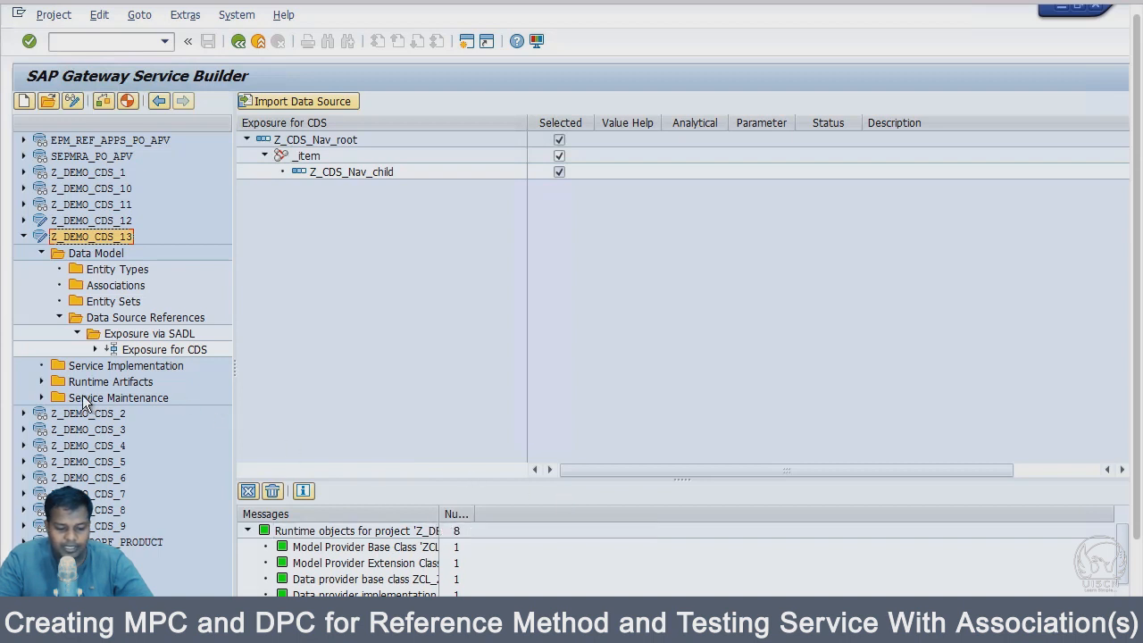
left_click(41, 397)
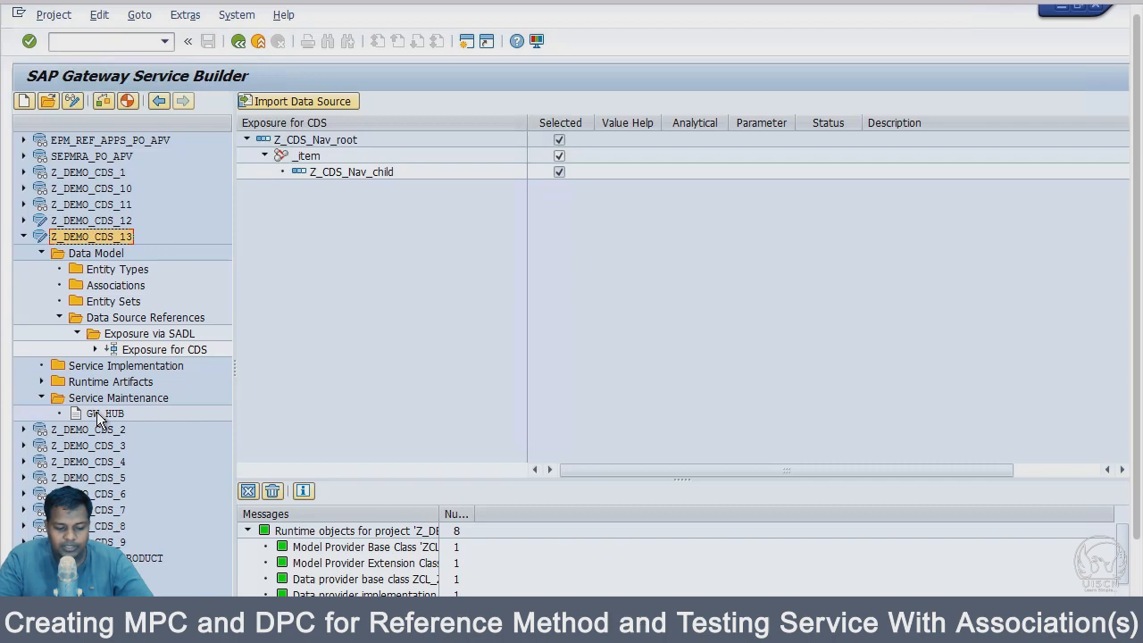
left_click(101, 414)
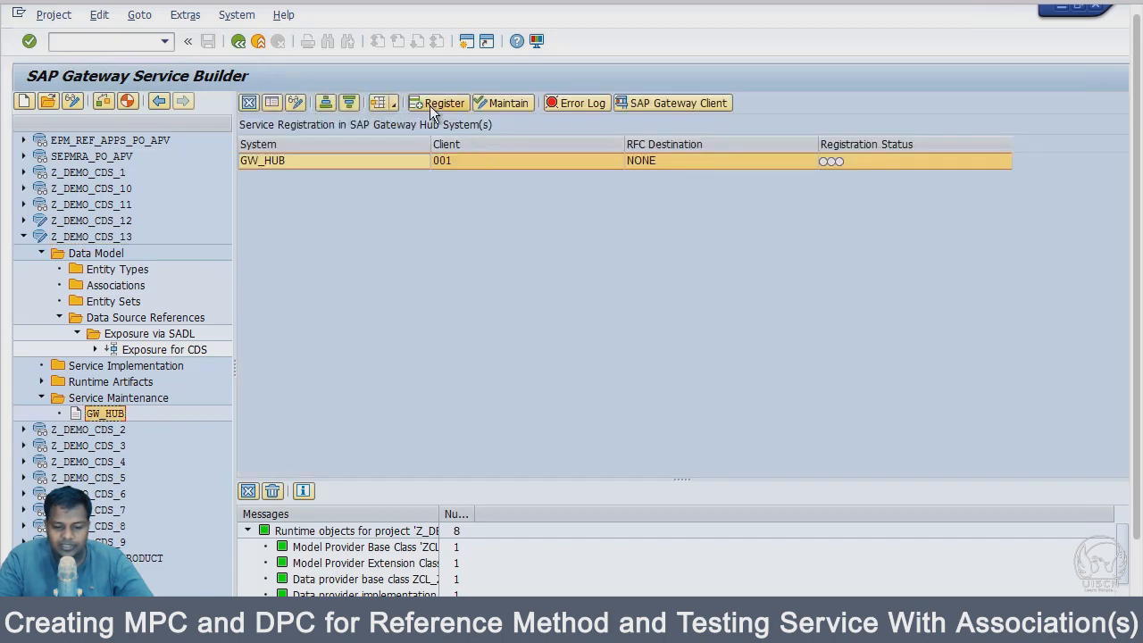
mouse_move(501, 204)
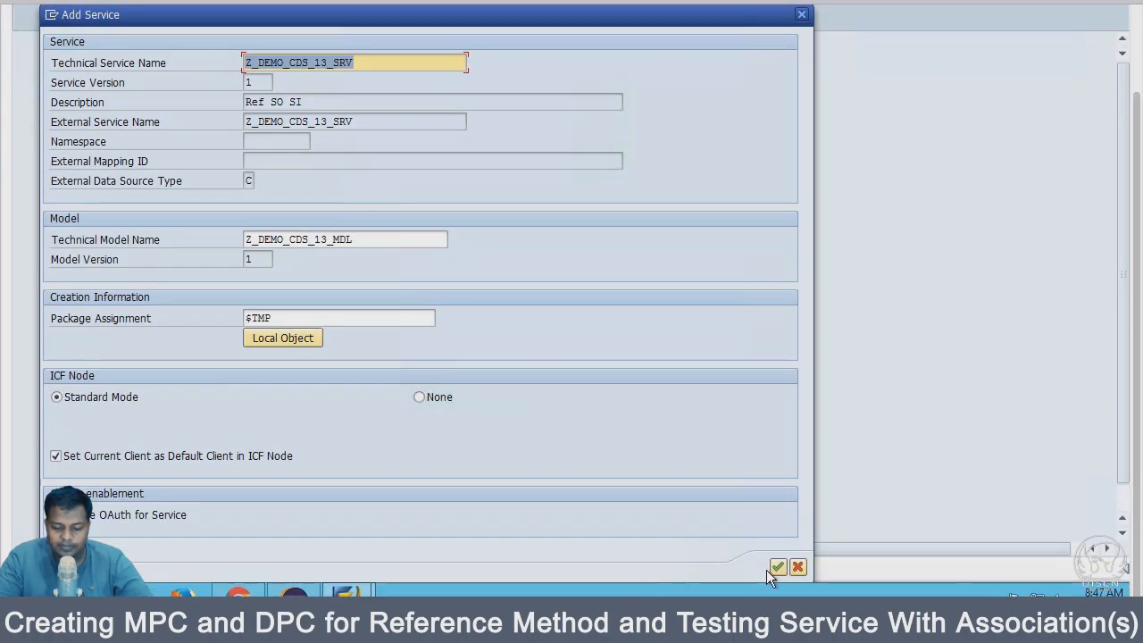
left_click(782, 563)
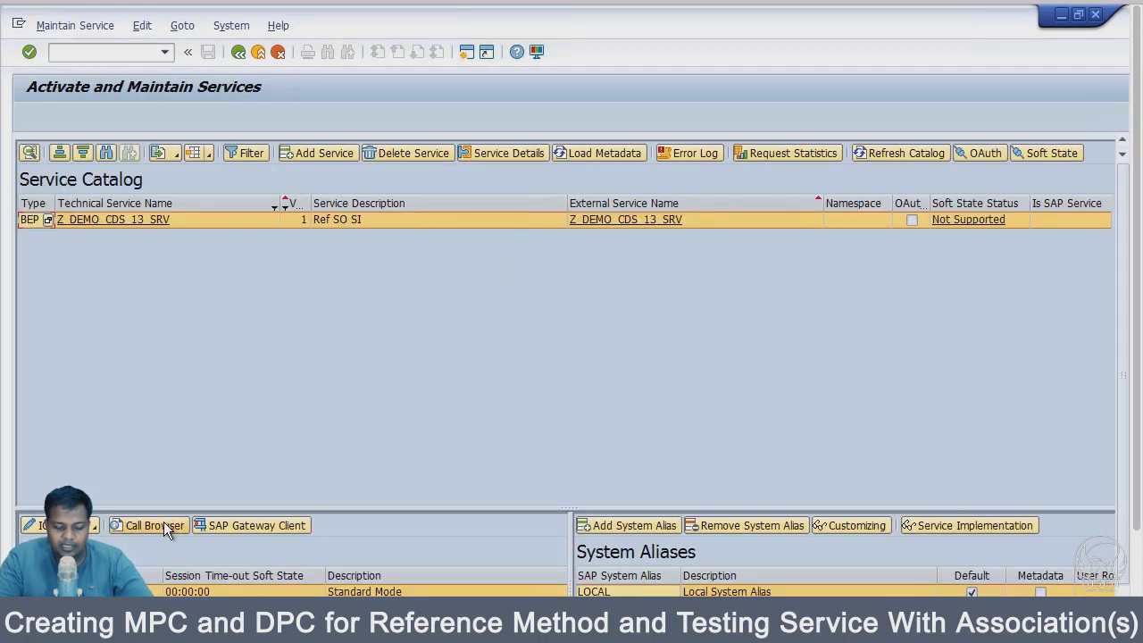
left_click(154, 525)
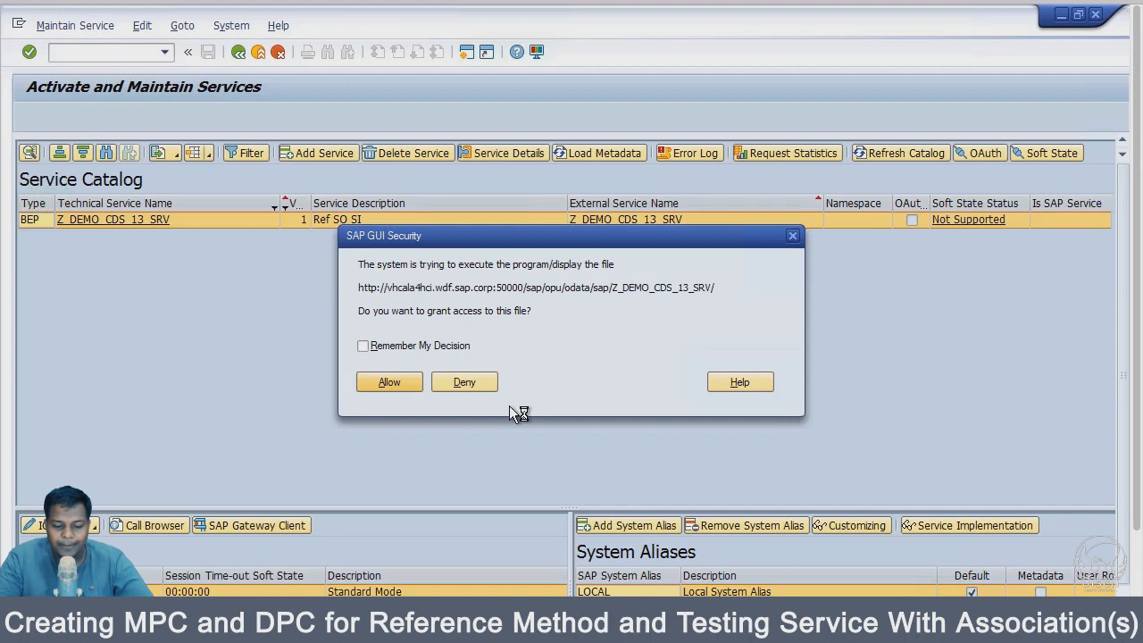
left_click(388, 381)
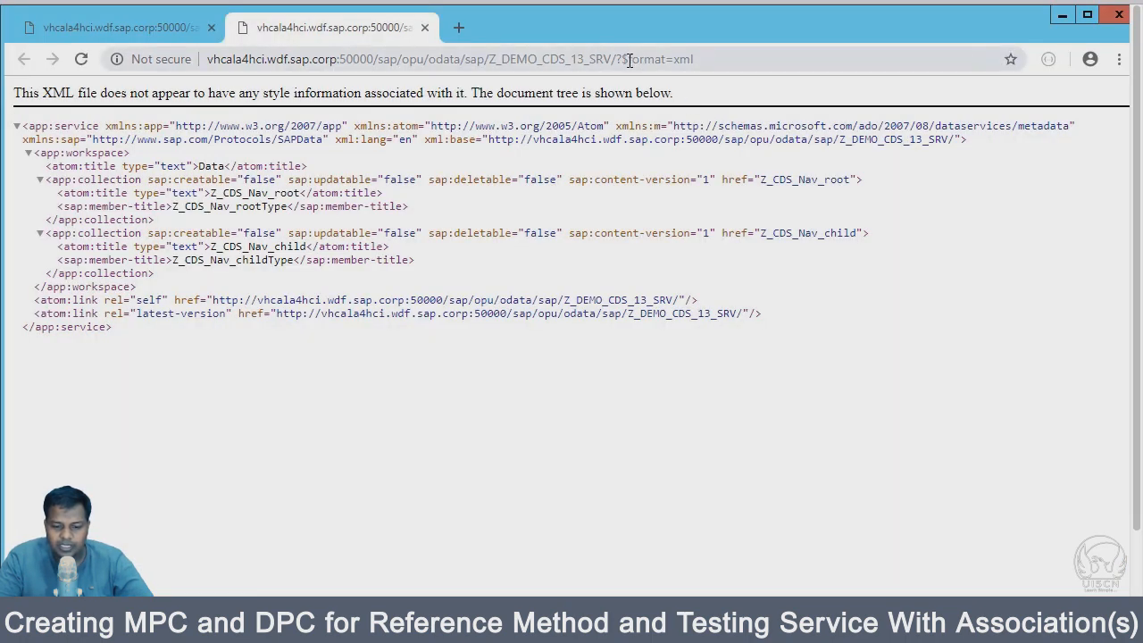
double_click(661, 60)
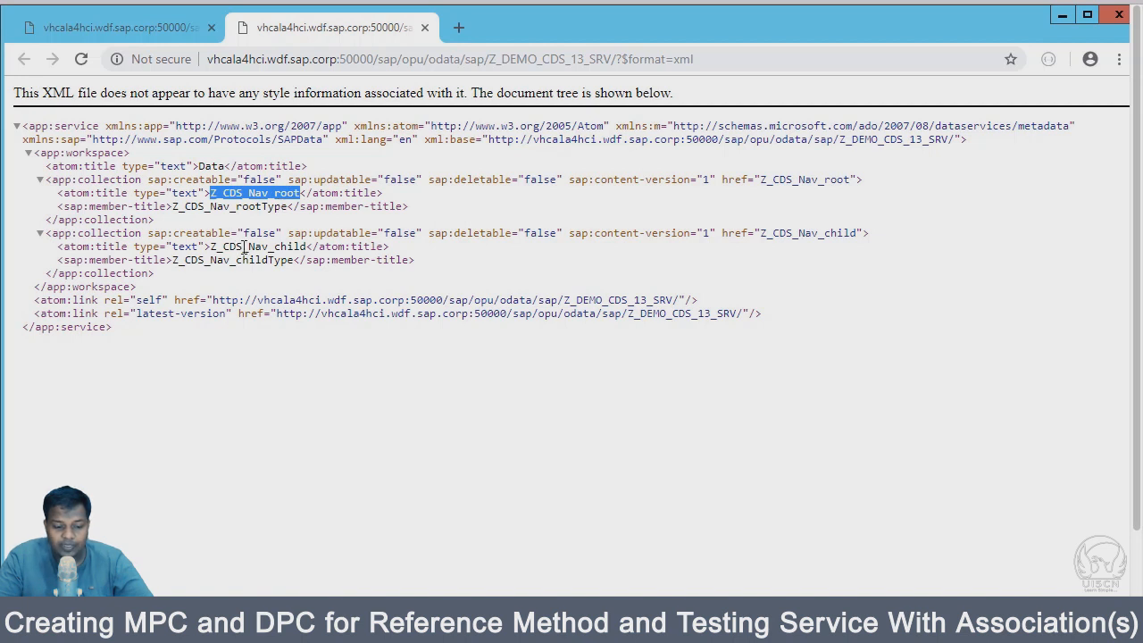
mouse_move(270, 260)
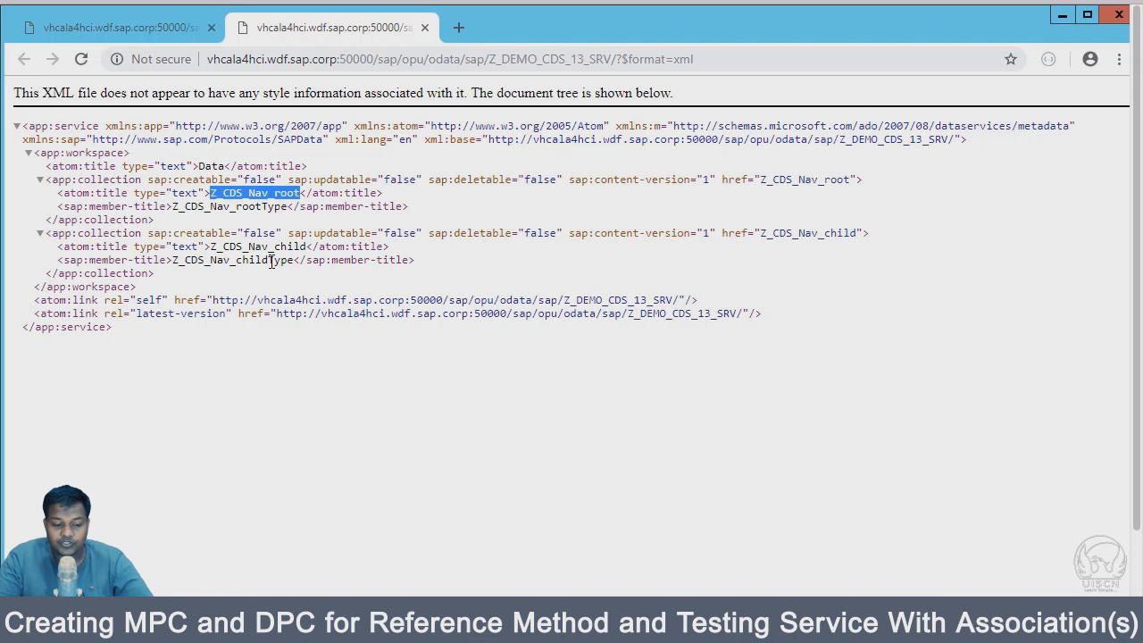
mouse_move(270, 283)
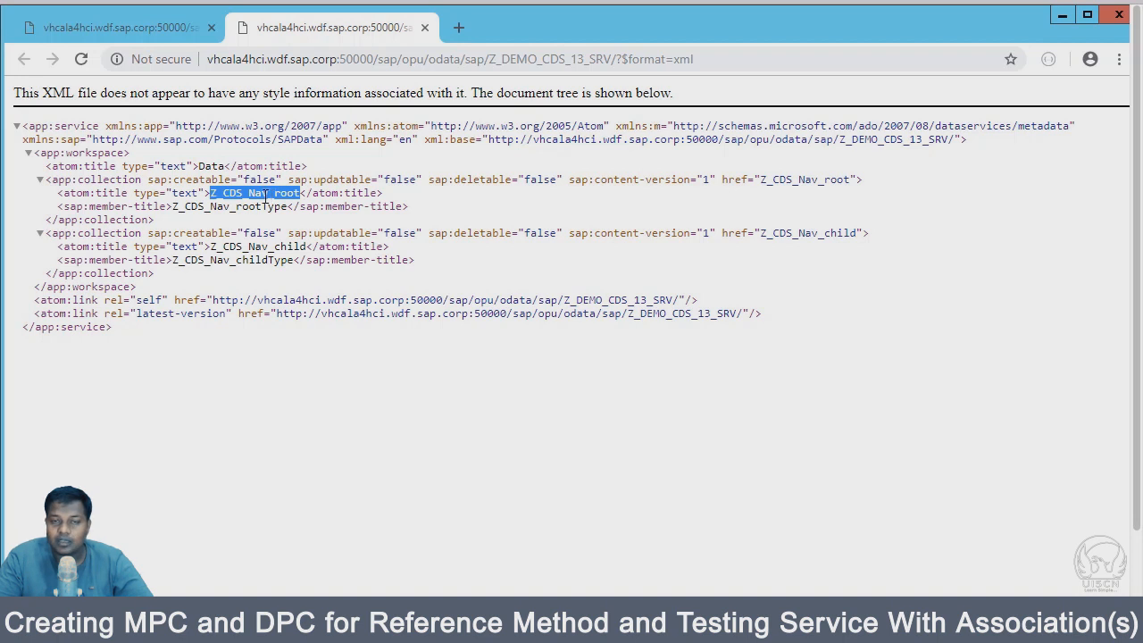
mouse_move(257, 260)
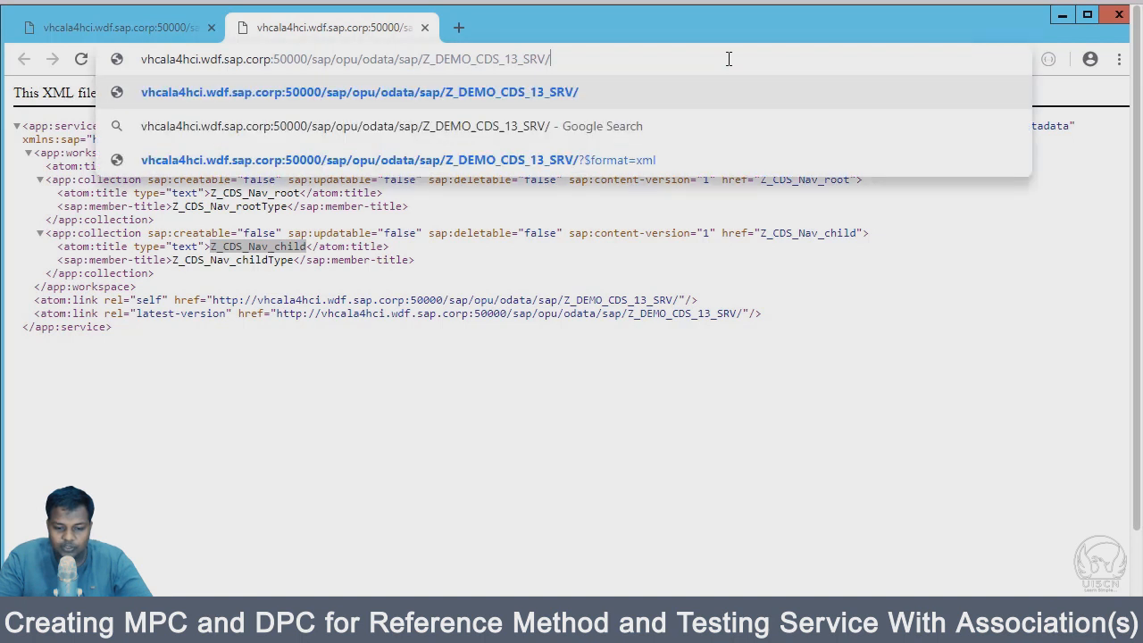
type("$metadat")
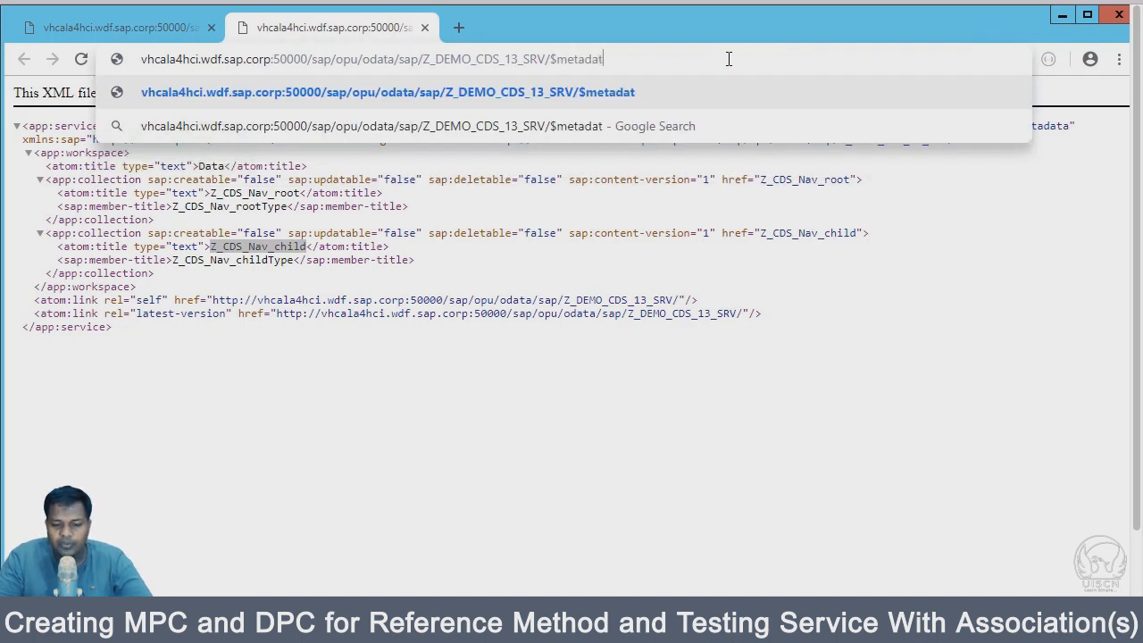
type("a")
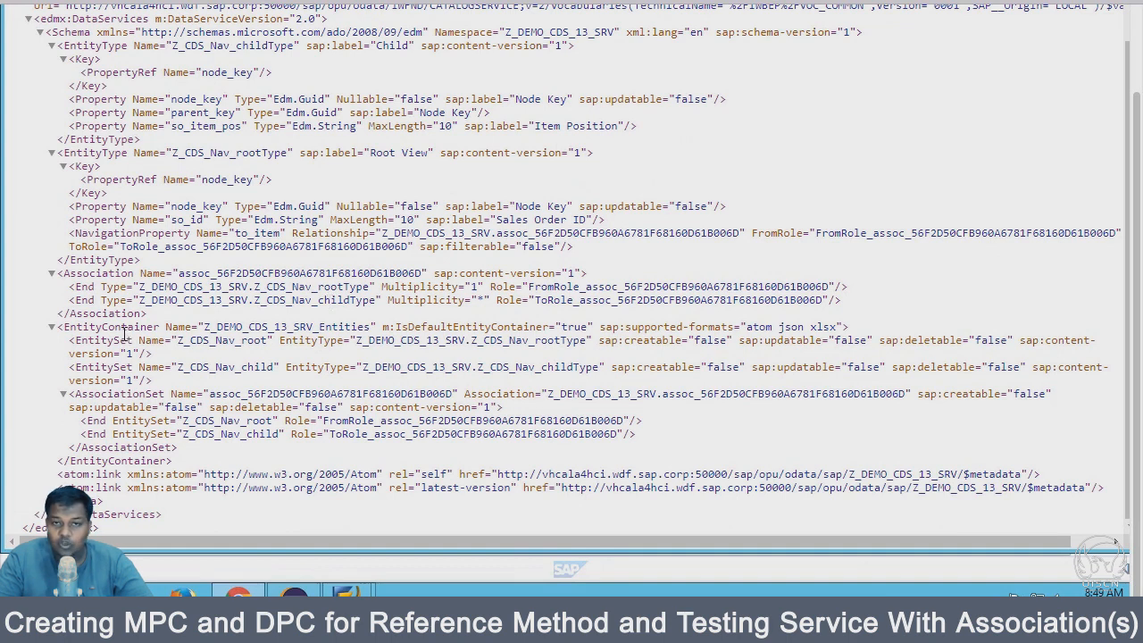
double_click(120, 394)
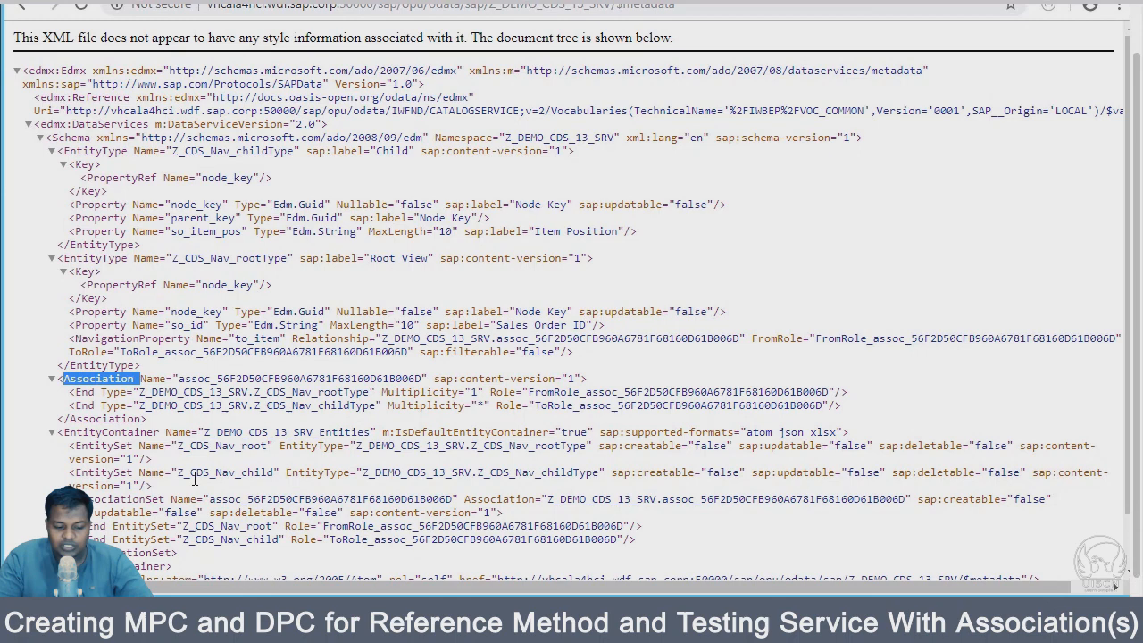
mouse_move(198, 454)
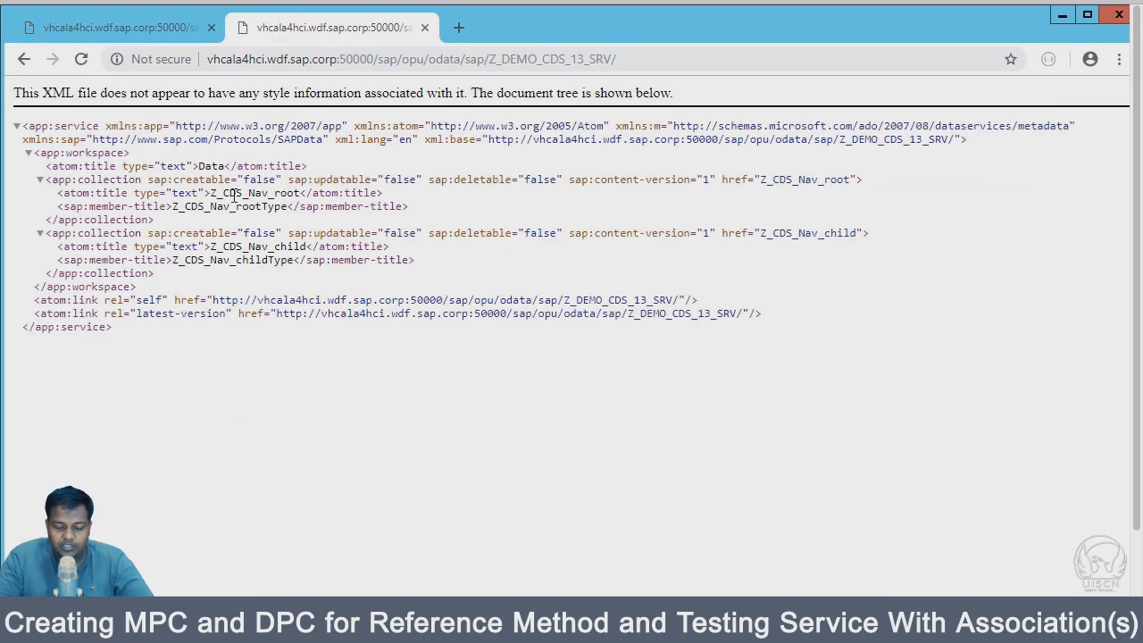
Request /Z_CDS_Nav_root/?$top=10 and scroll through the root entries with their to_item links.
double_click(257, 192)
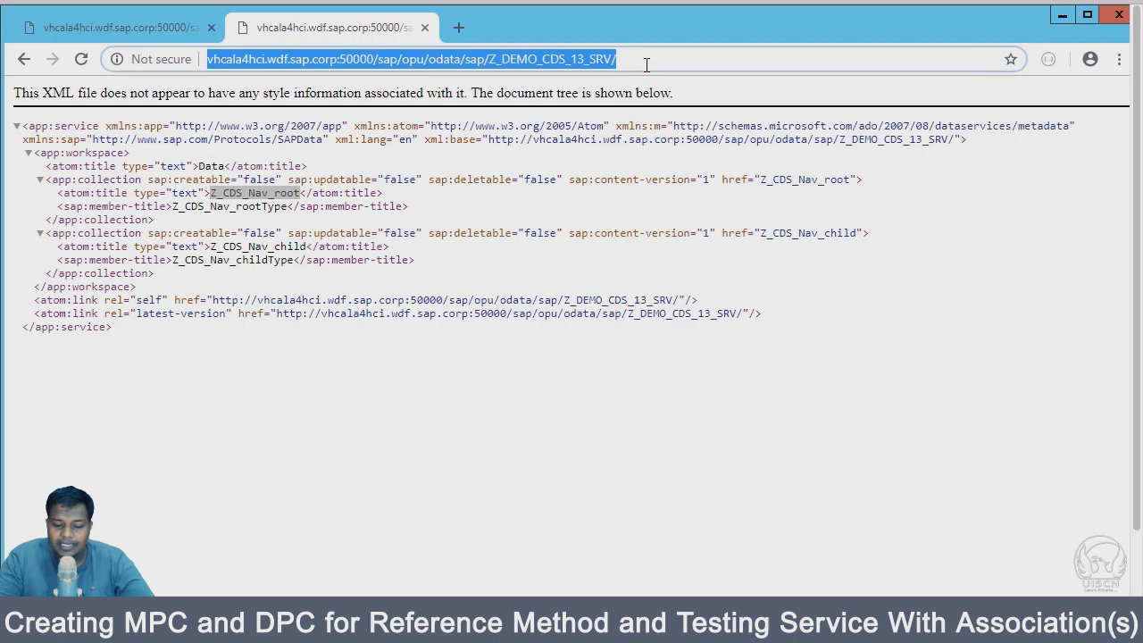
type("/Z_CDS_Nav_root")
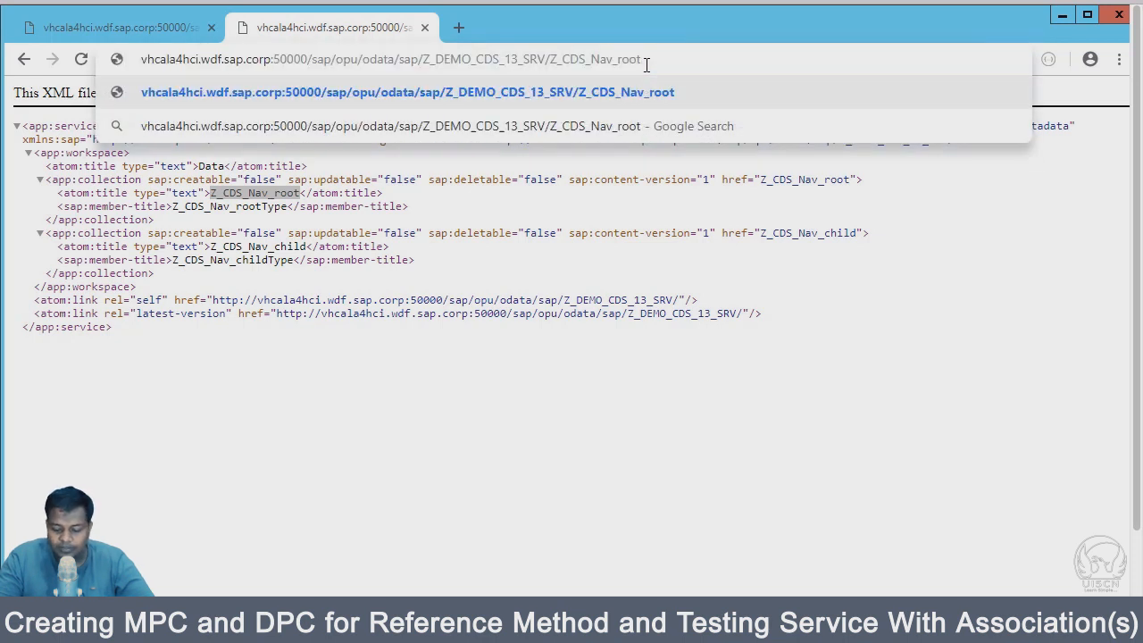
type("/")
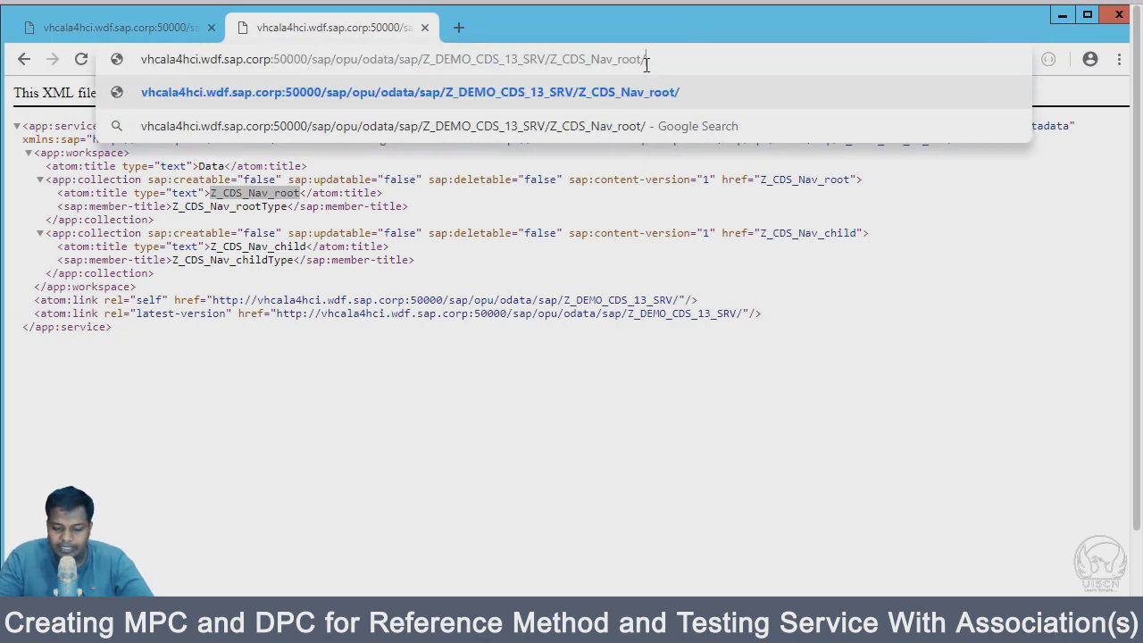
type("?$")
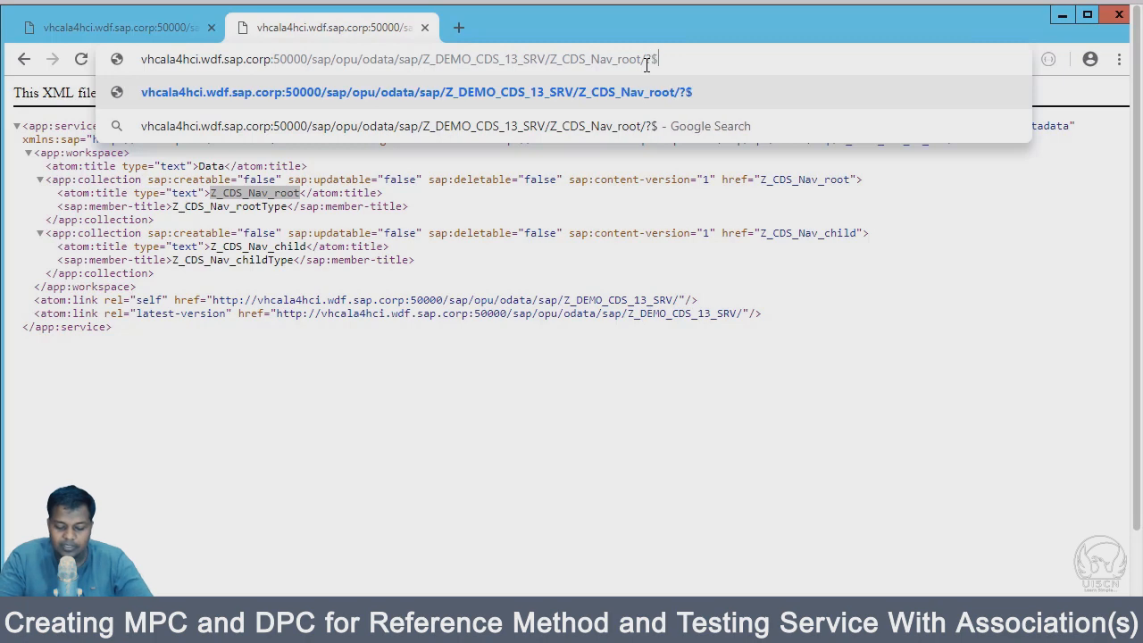
type("top=")
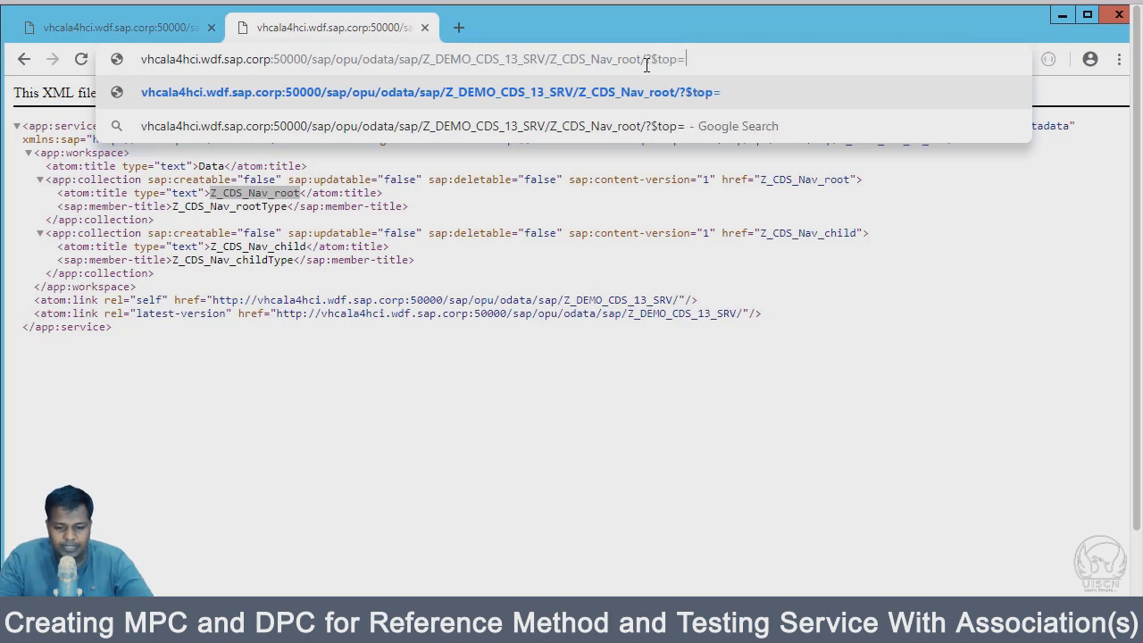
key("Enter")
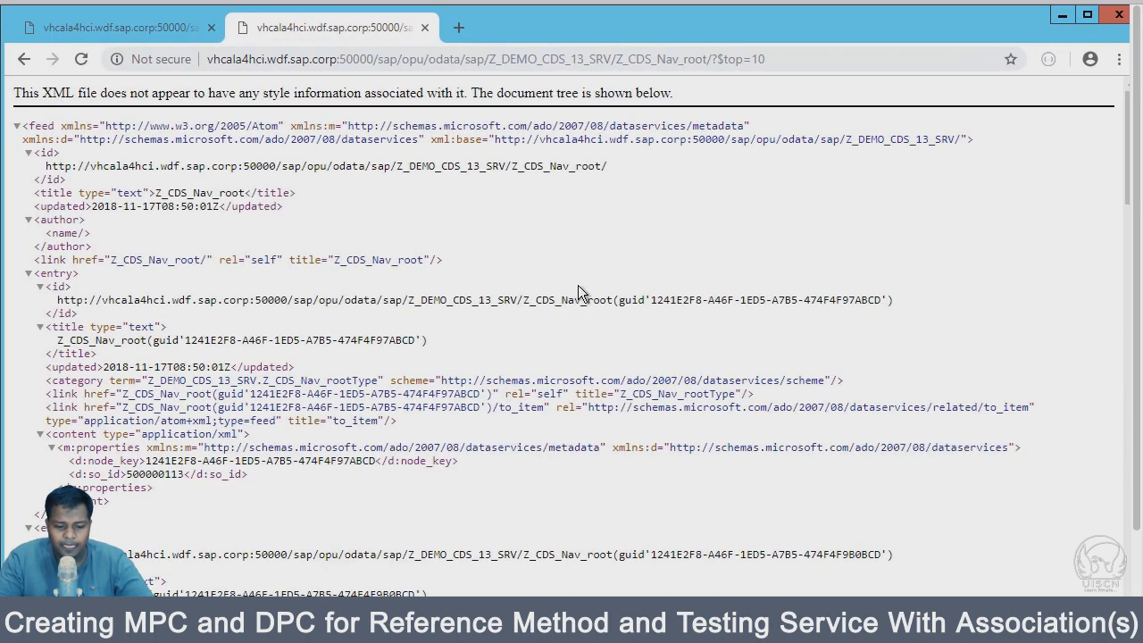
scroll("down", 3)
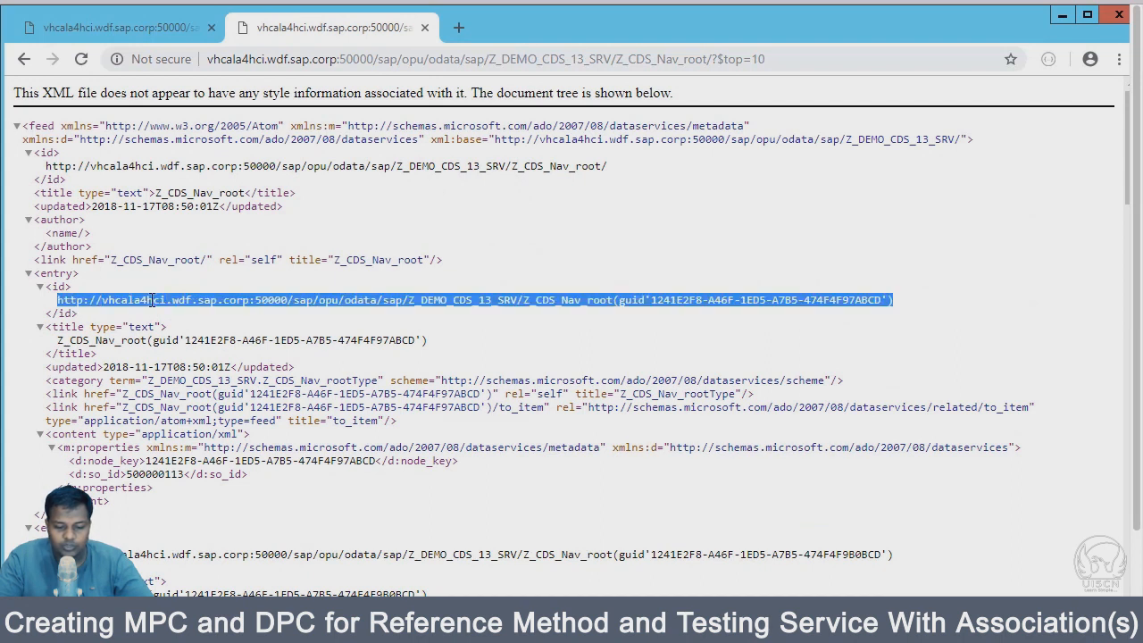
mouse_move(597, 260)
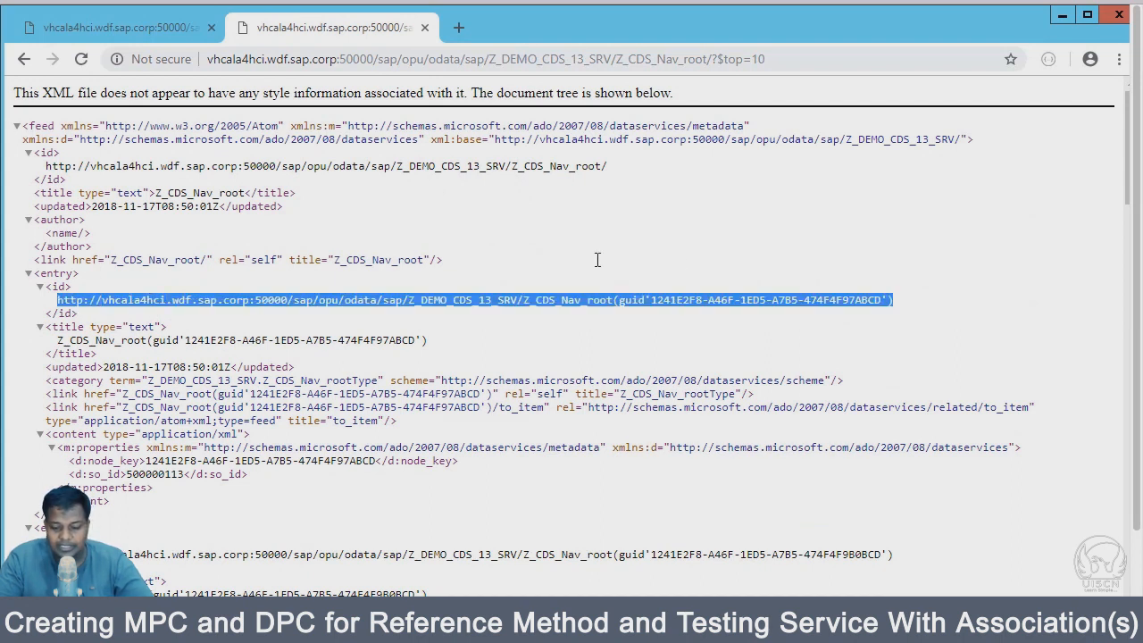
mouse_move(669, 304)
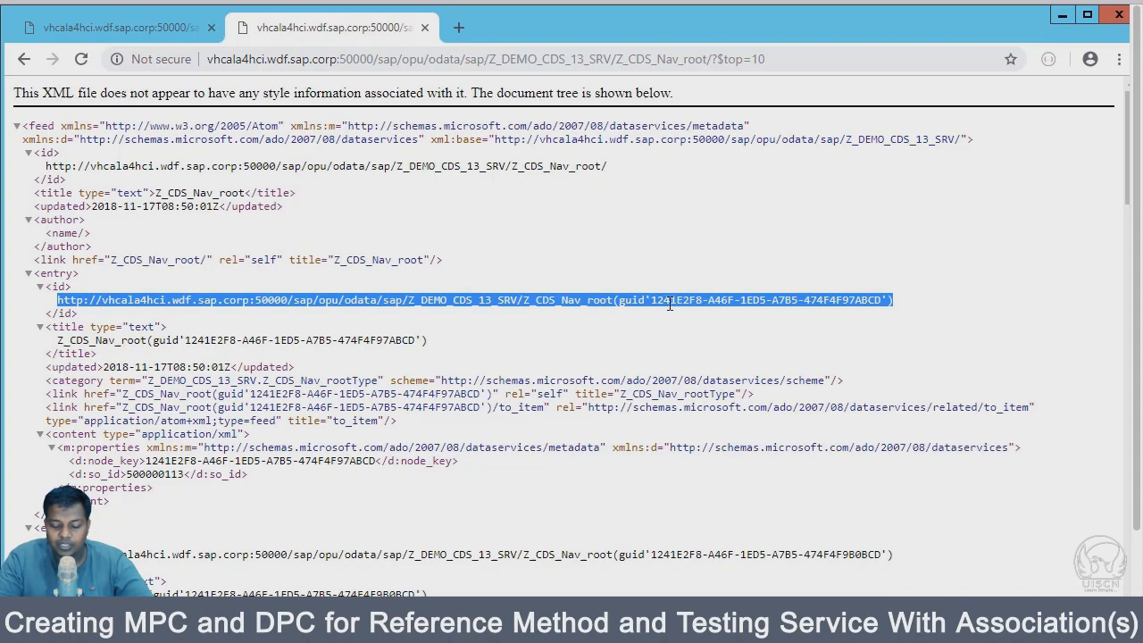
scroll("down", 3)
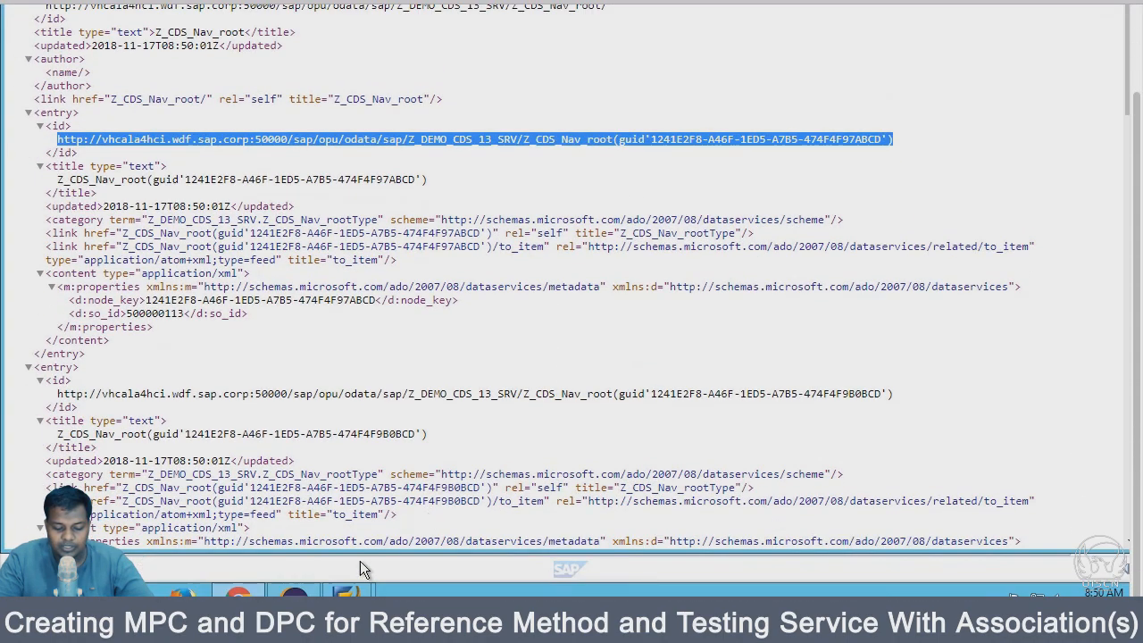
Scroll the Z_CDS_NAV_ROOT definition to its [1..*] association to Z_CDS_Nav_child as _item.
scroll("down", 3)
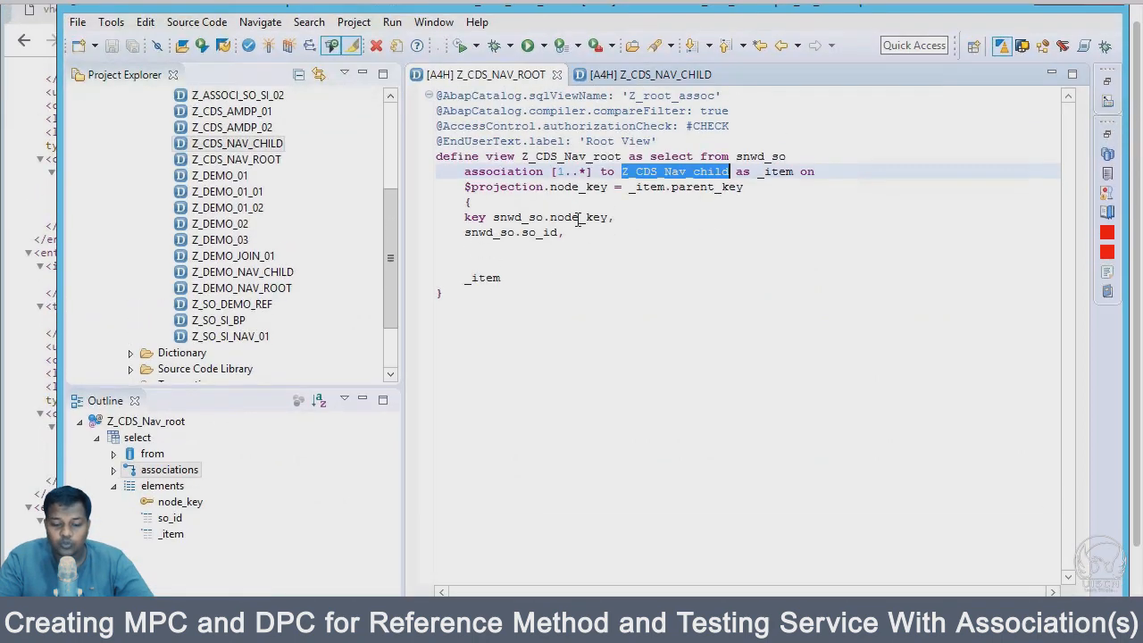
mouse_move(87, 247)
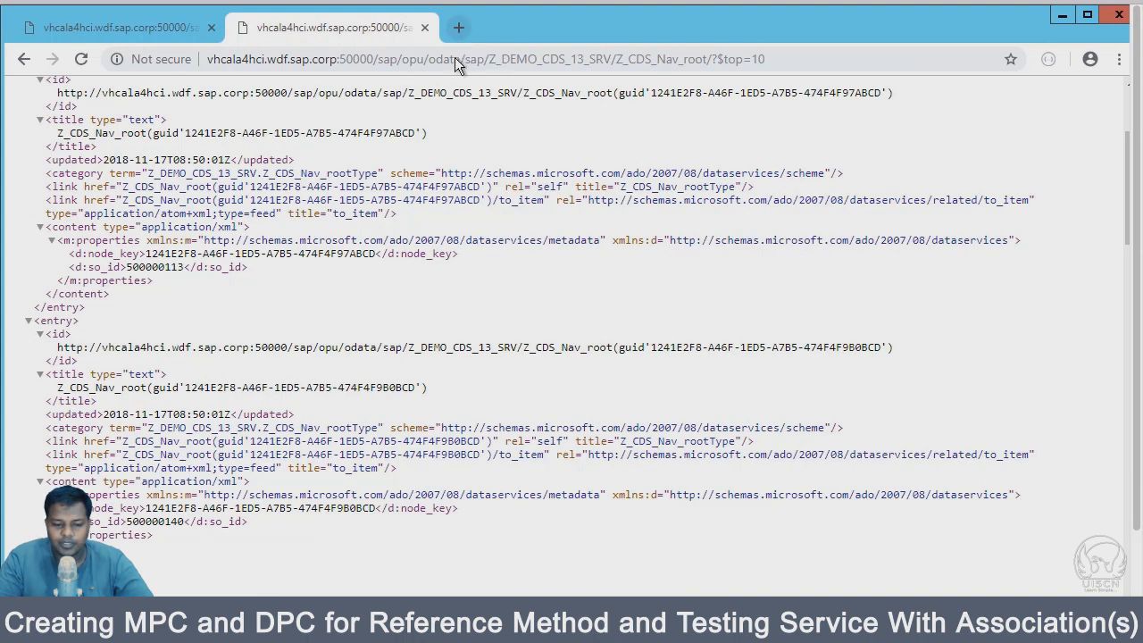
Open Z_CDS_Nav_root(guid'1241E2F8-A46F-1ED5-A7B5-474F4F97ABCD') as a single entry in a new tab.
left_click(476, 28)
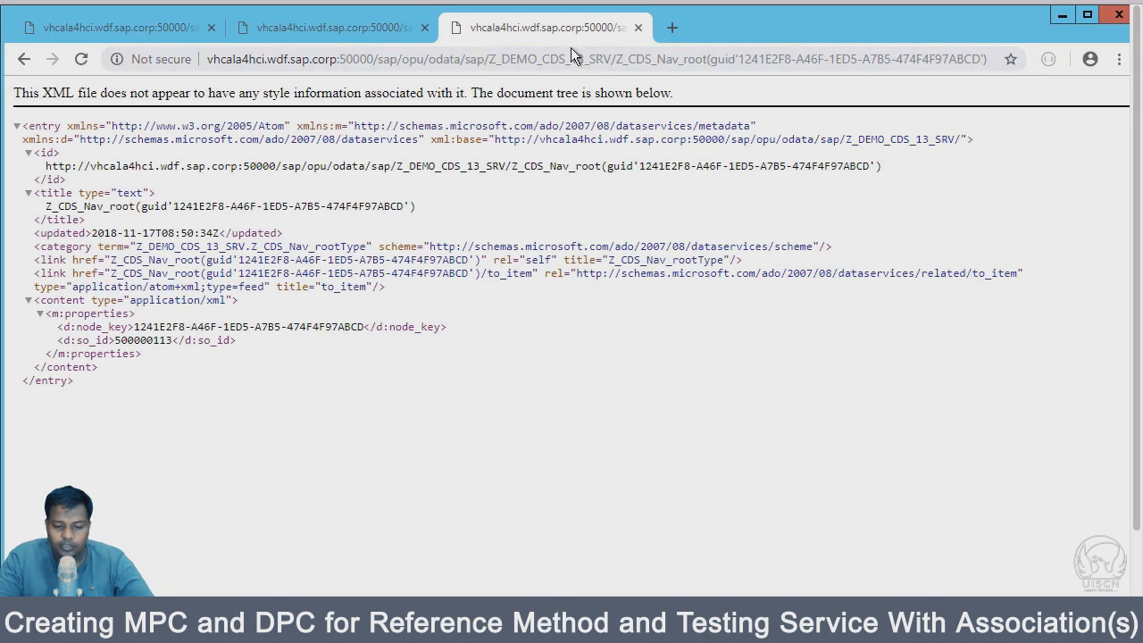
mouse_move(578, 51)
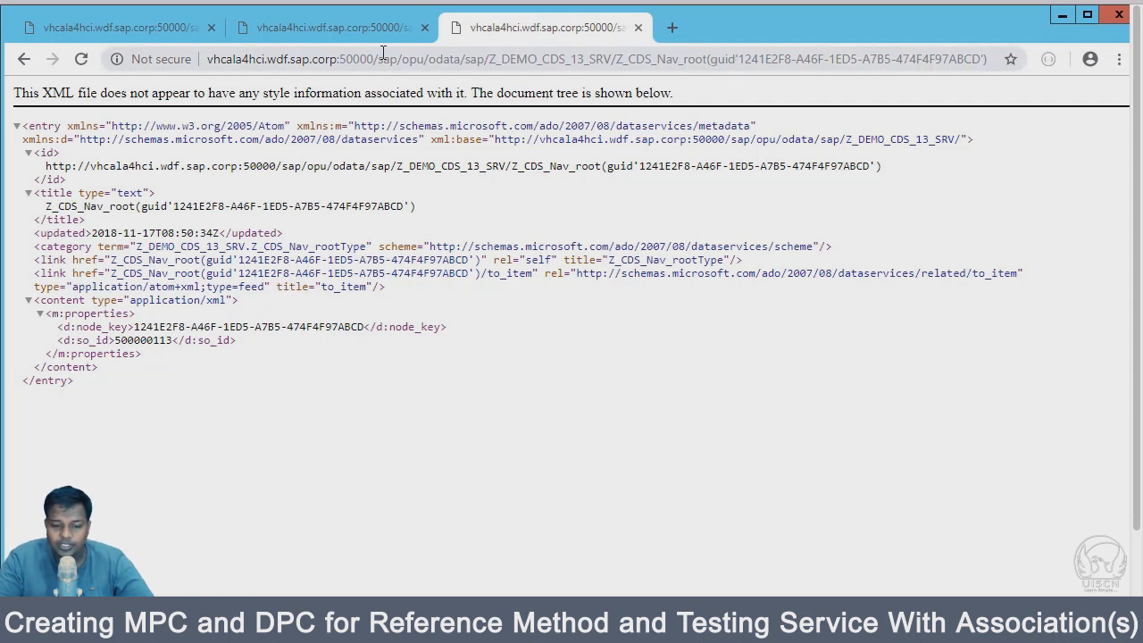
mouse_move(364, 43)
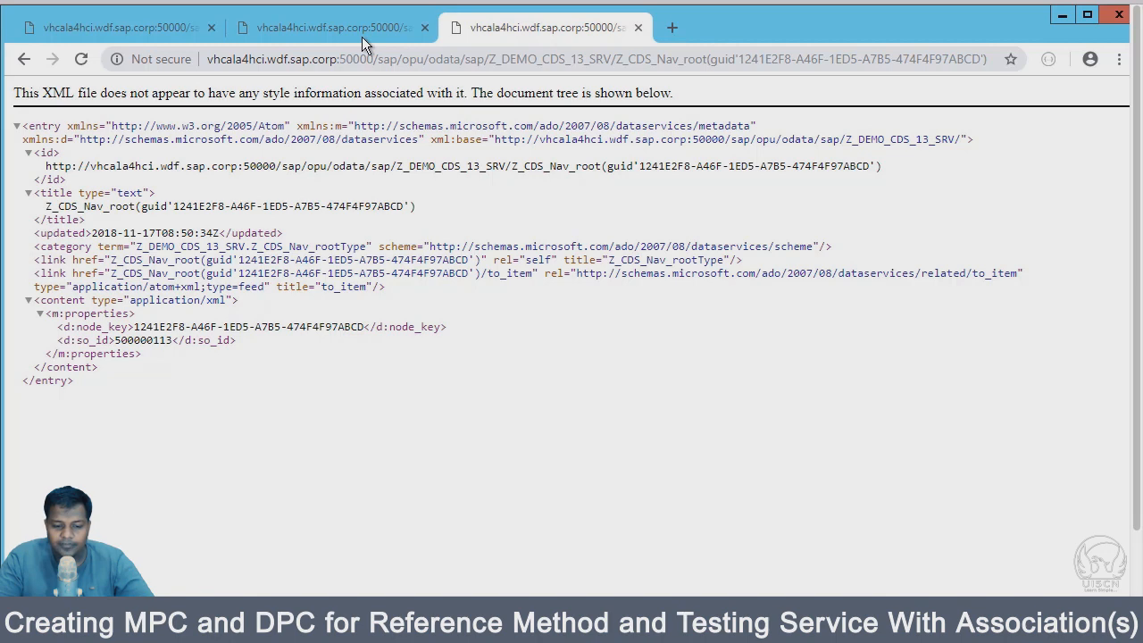
From the service root tab, request Z_CDS_Nav_child/?$top=10 to list child entries.
left_click(348, 27)
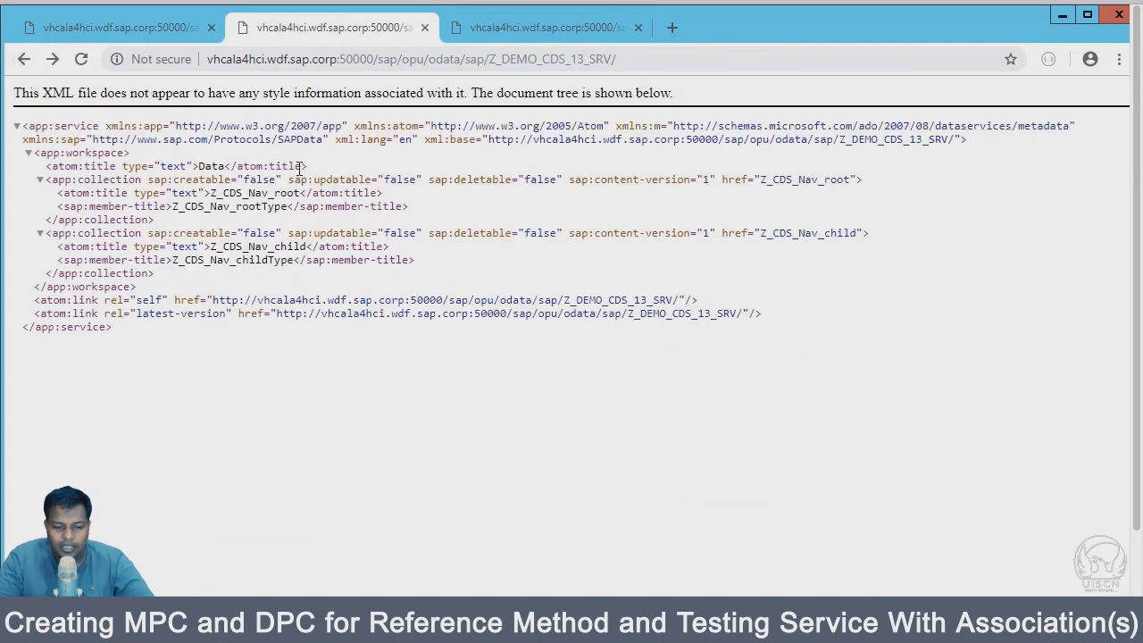
double_click(258, 247)
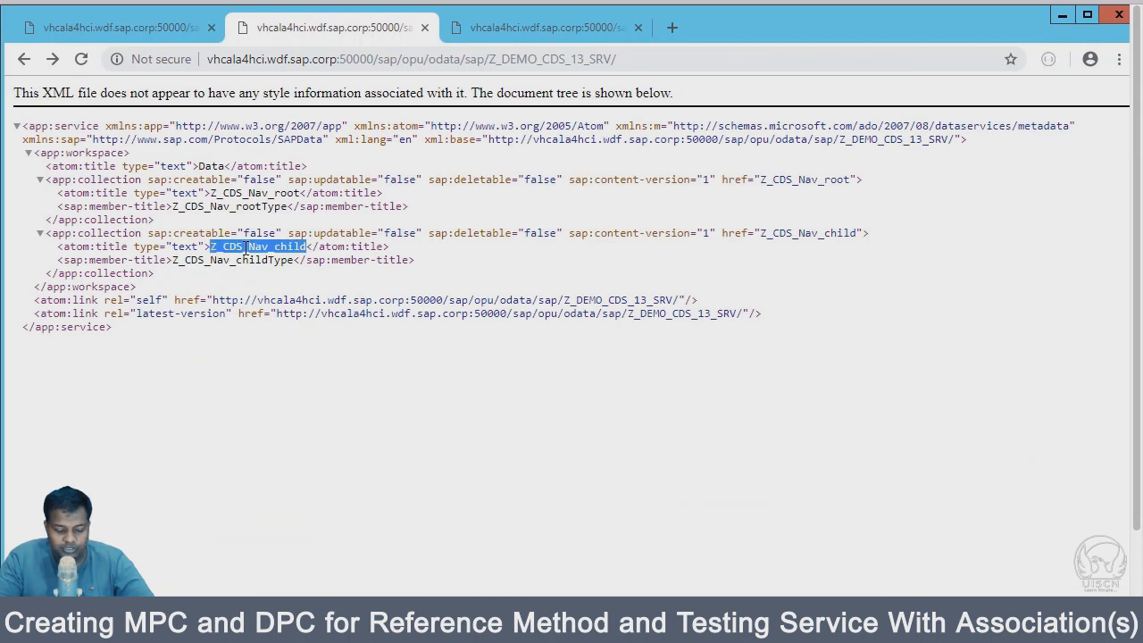
mouse_move(727, 59)
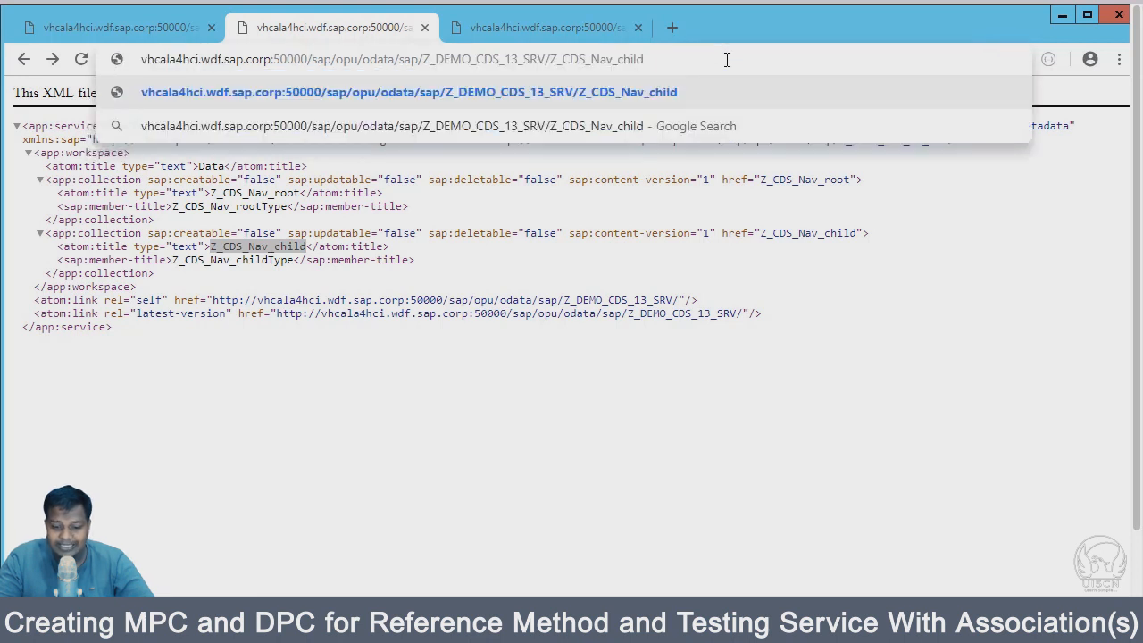
type("/")
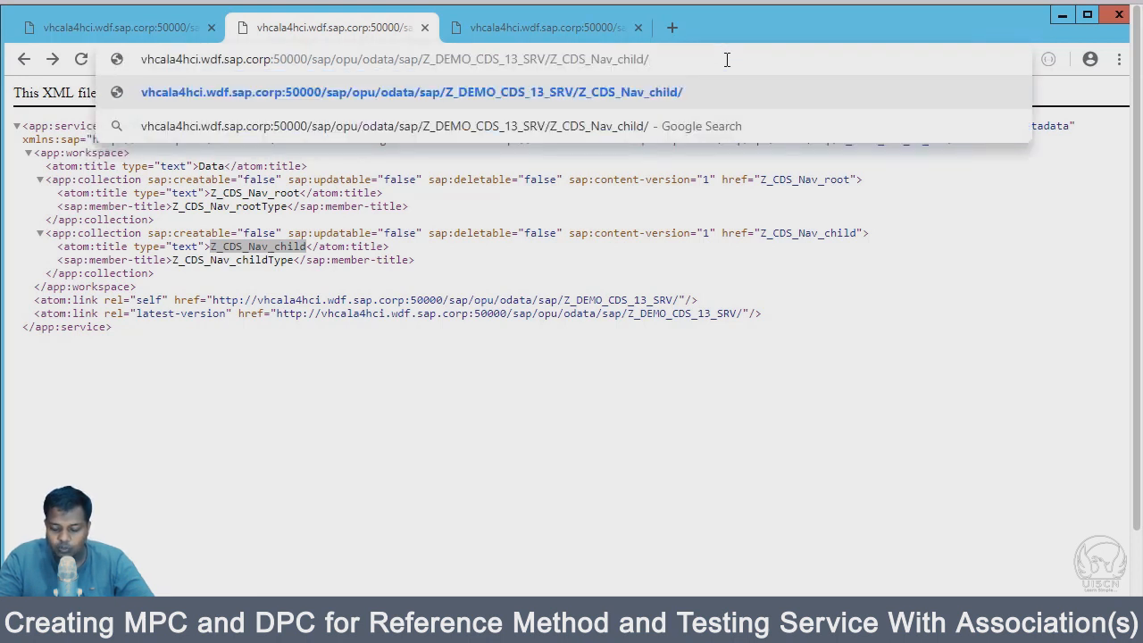
type("?t")
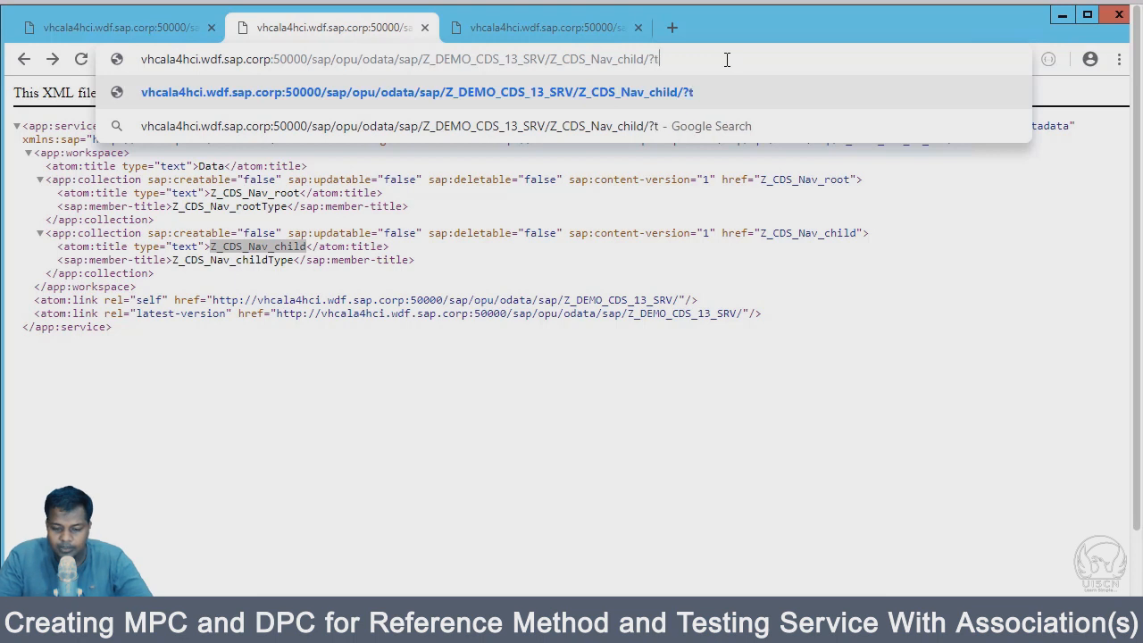
type("op=10")
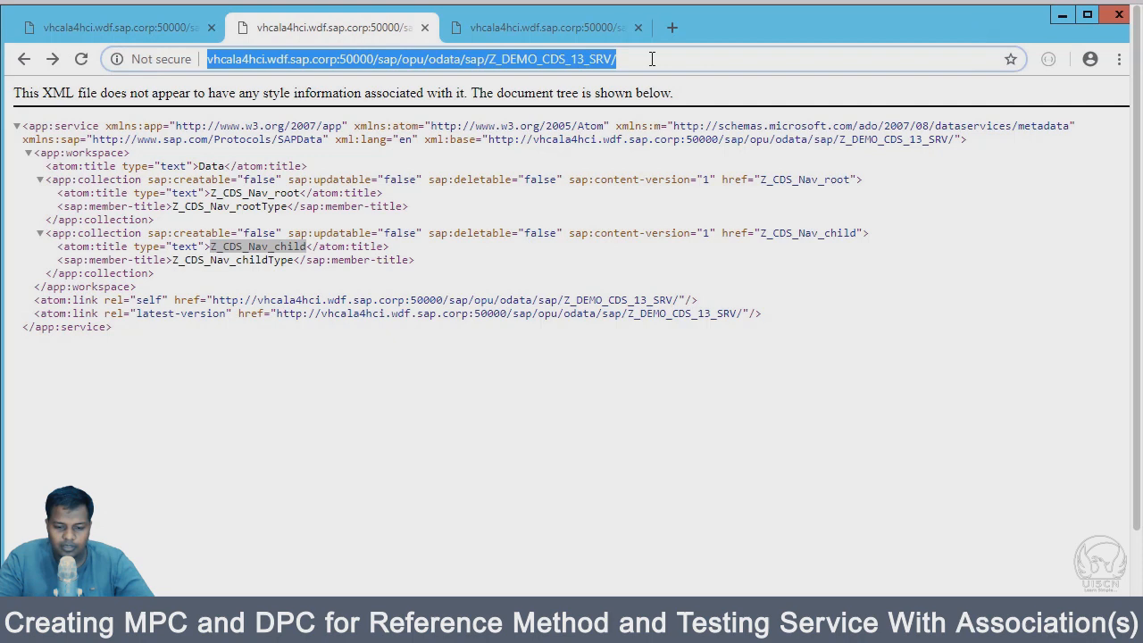
type("Z_CDS_Nav_child/?")
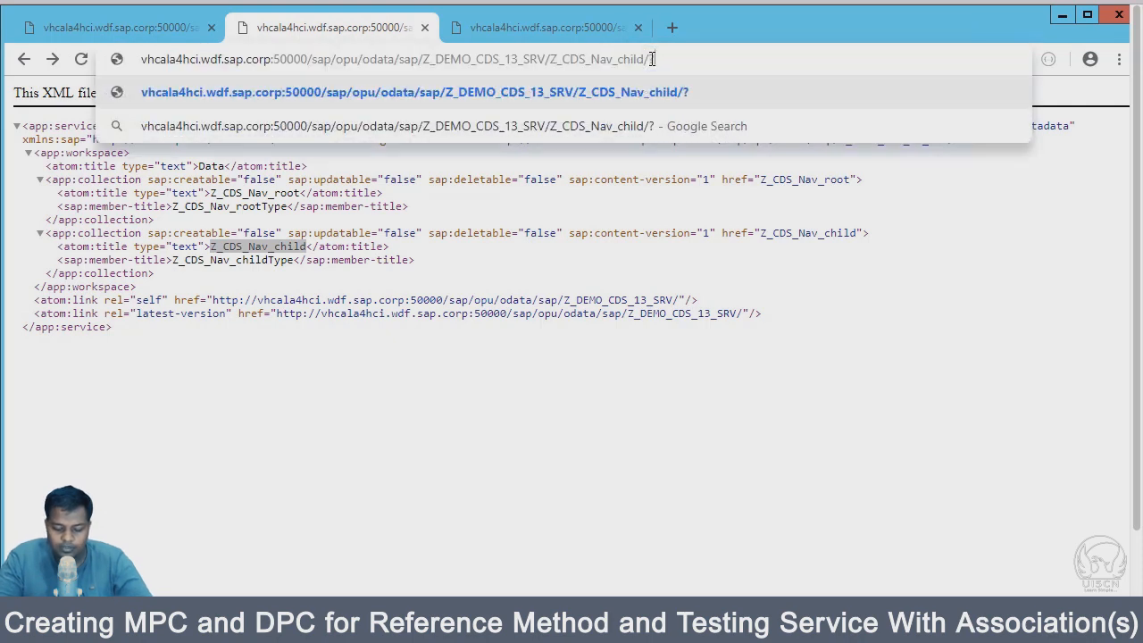
type("$top=10")
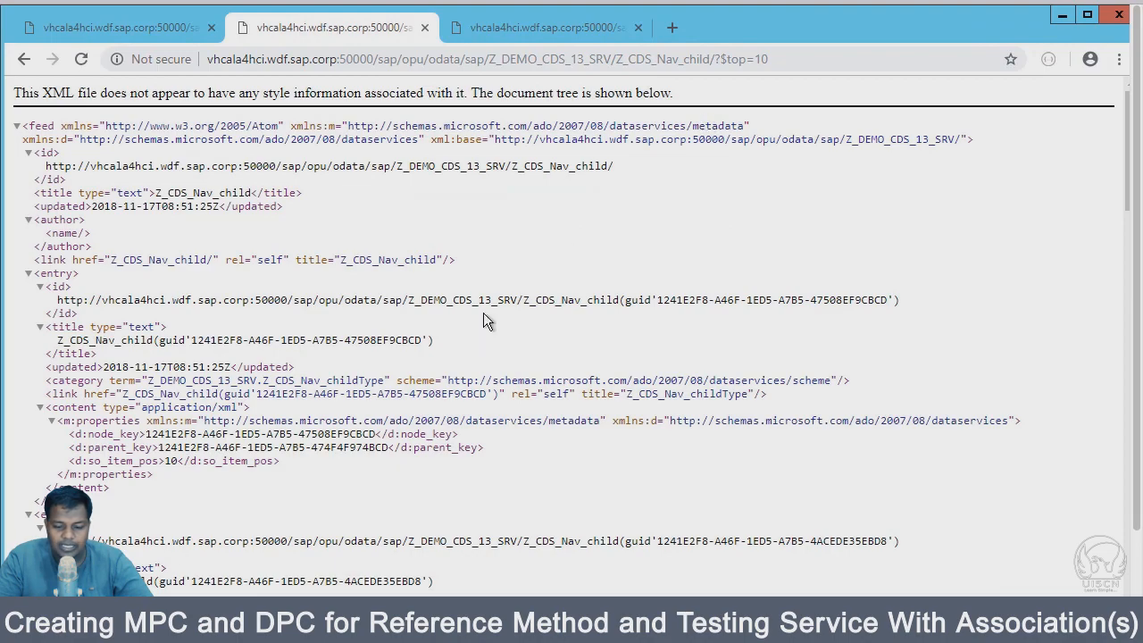
scroll("down", 3)
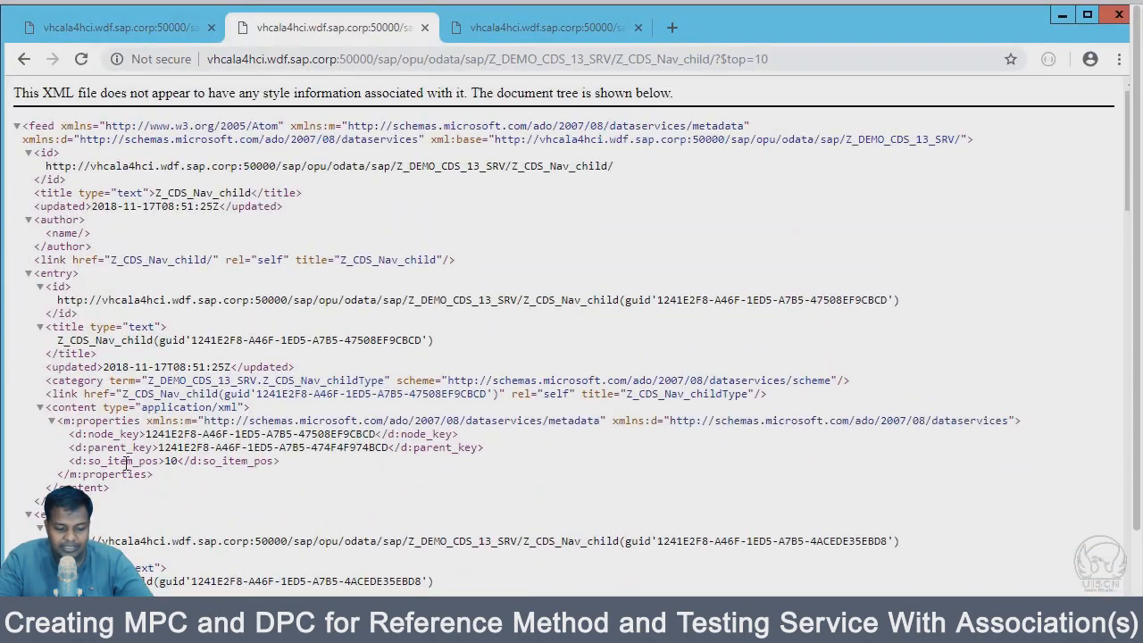
double_click(103, 460)
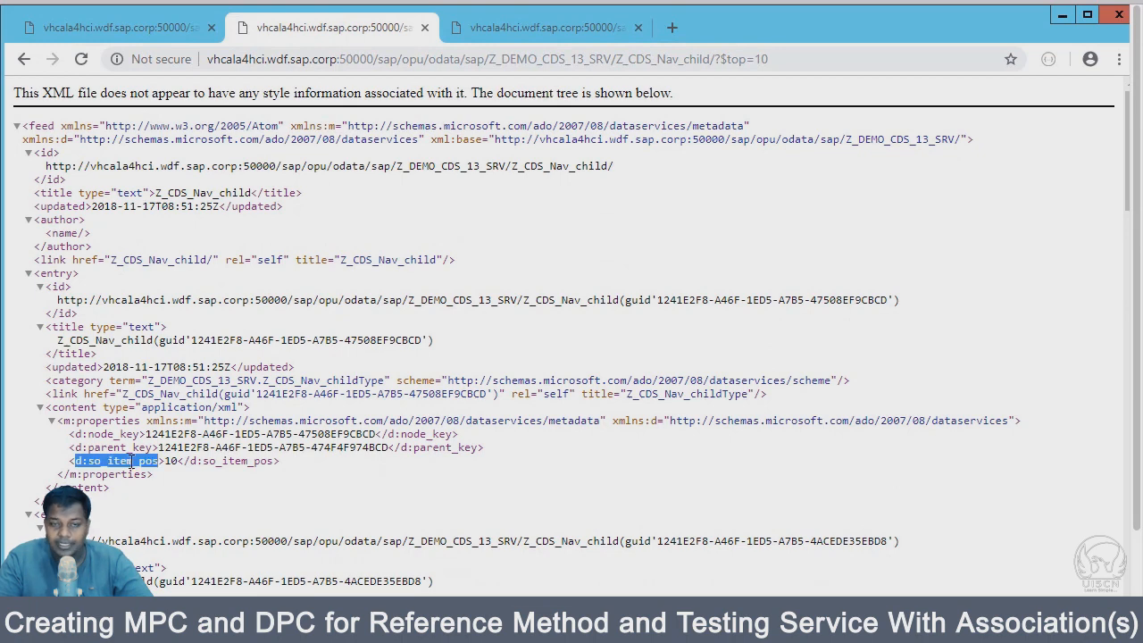
left_click(90, 461)
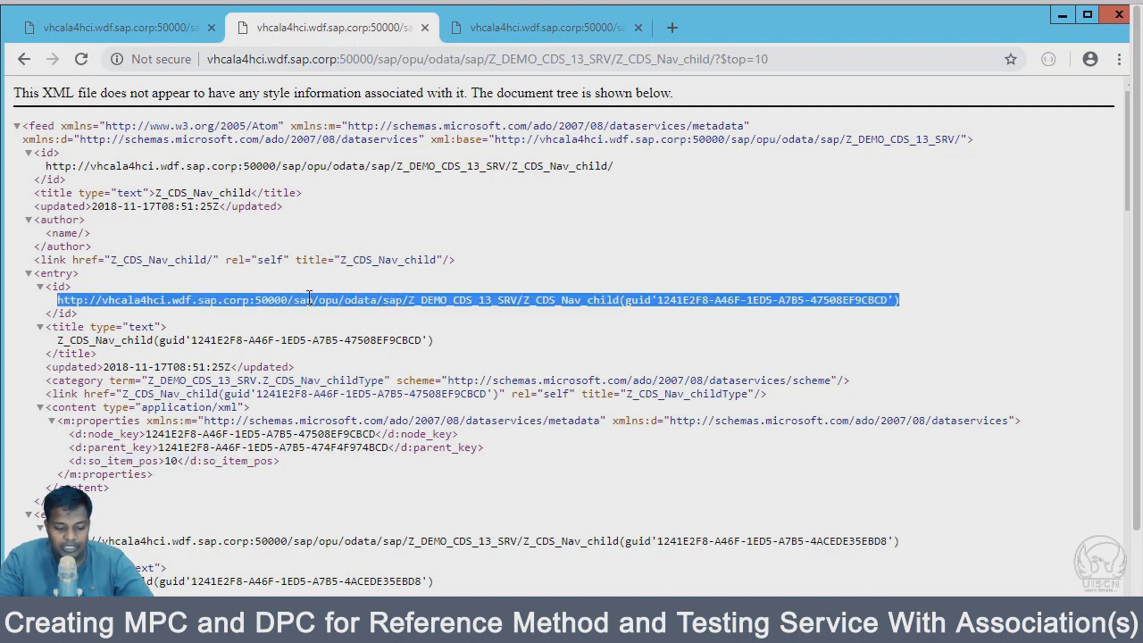
mouse_move(398, 80)
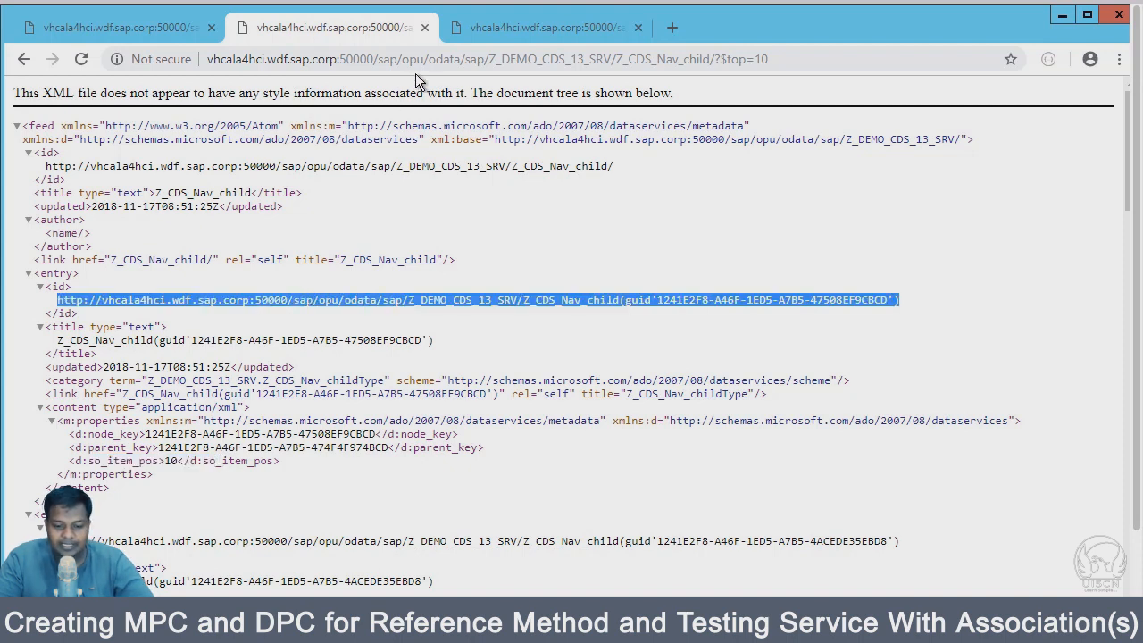
left_click(420, 60)
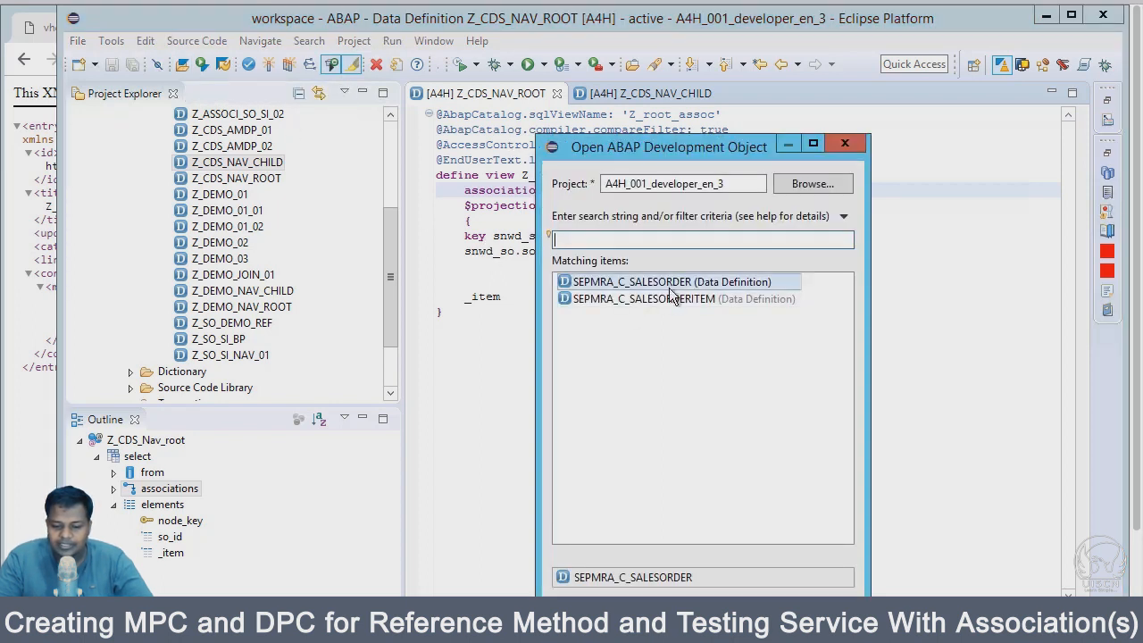
Open the SEPMRA_C_SALESORDER Data Definition result to view its annotations and define view.
double_click(677, 281)
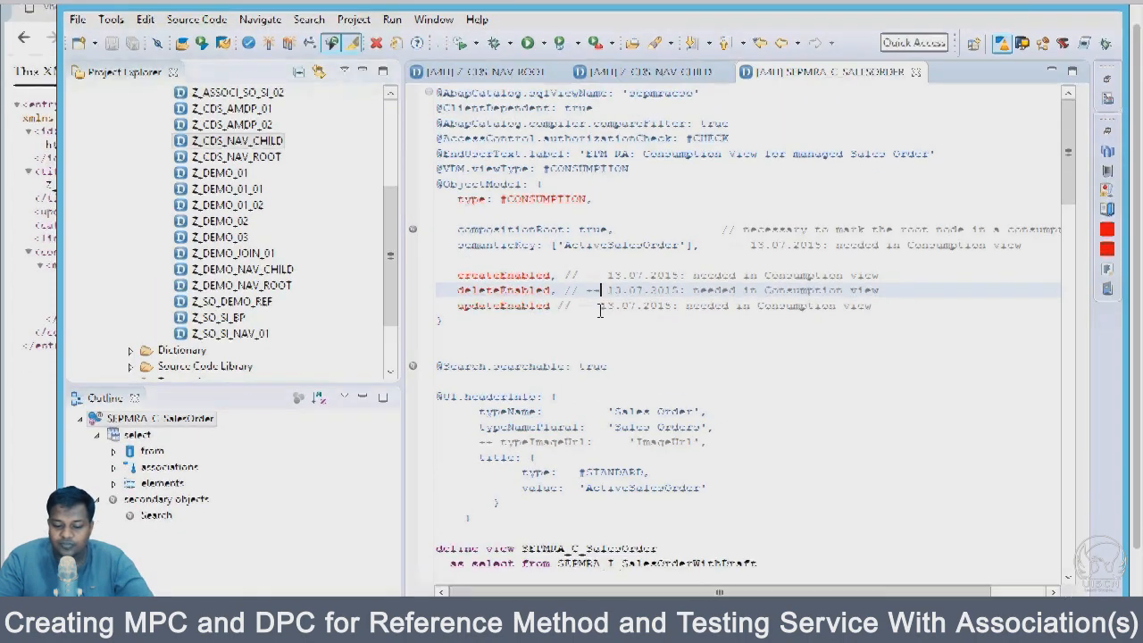
scroll("down", 3)
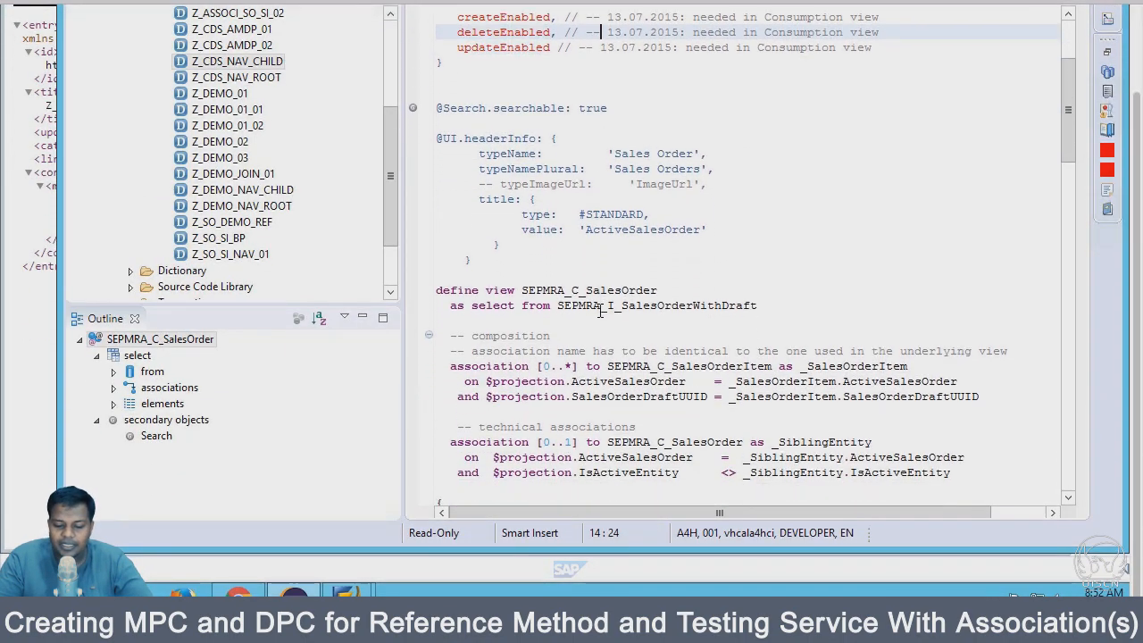
scroll("down", 3)
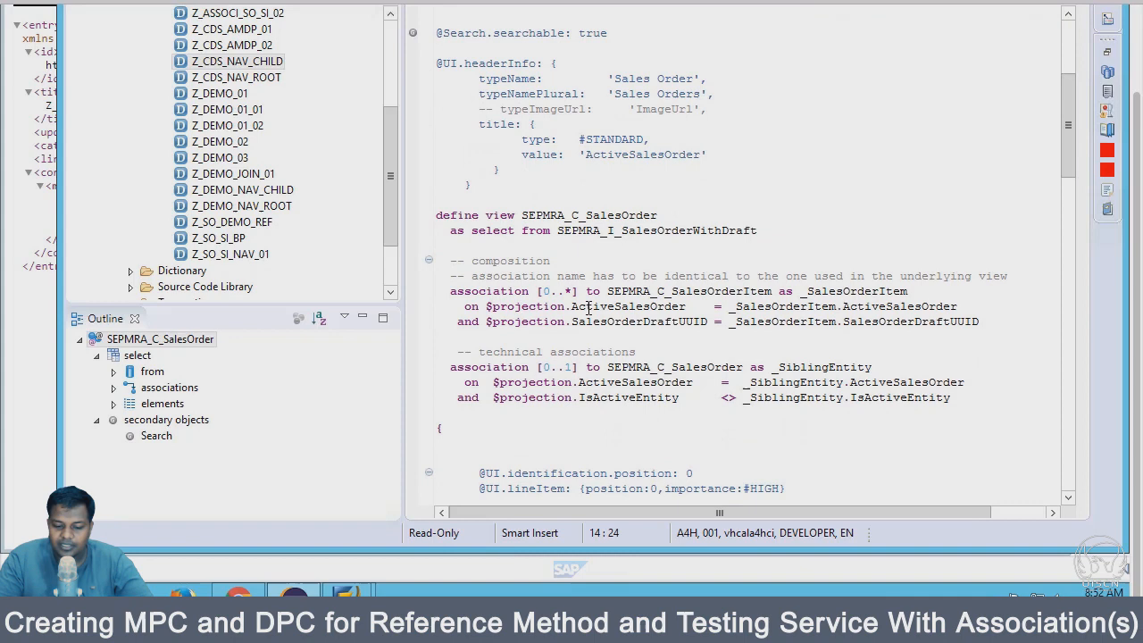
double_click(678, 290)
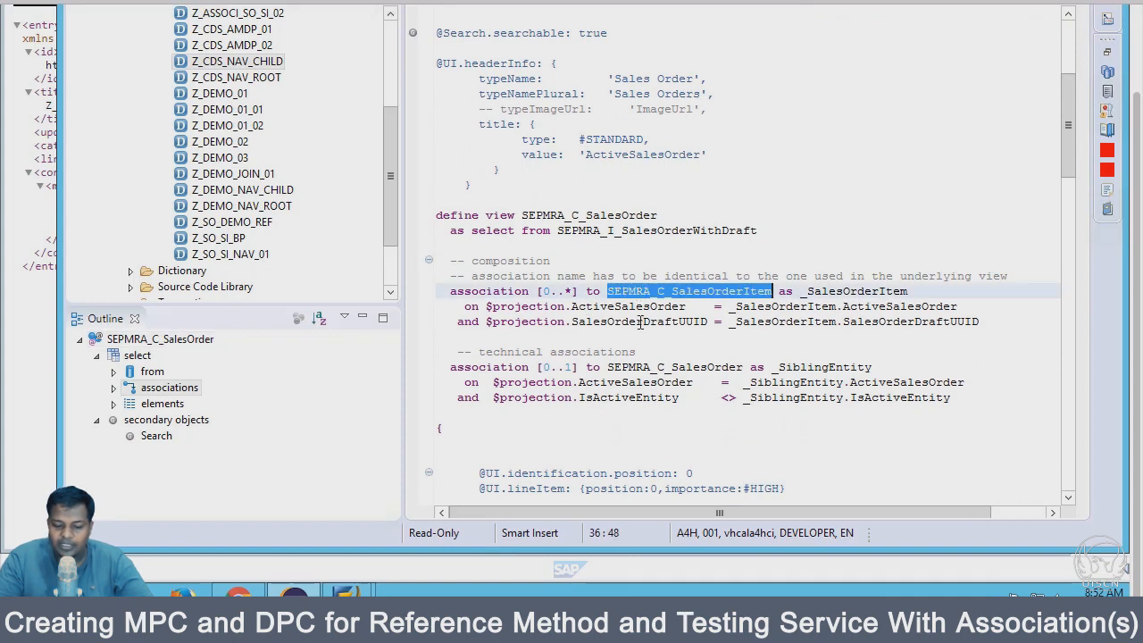
scroll("down", 3)
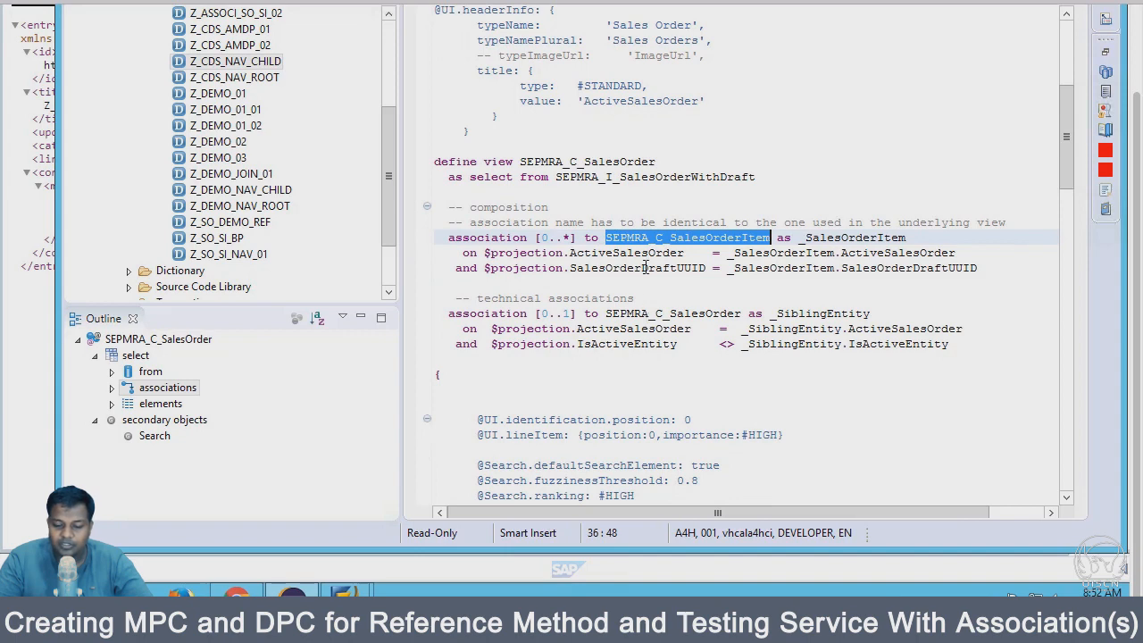
scroll("down", 3)
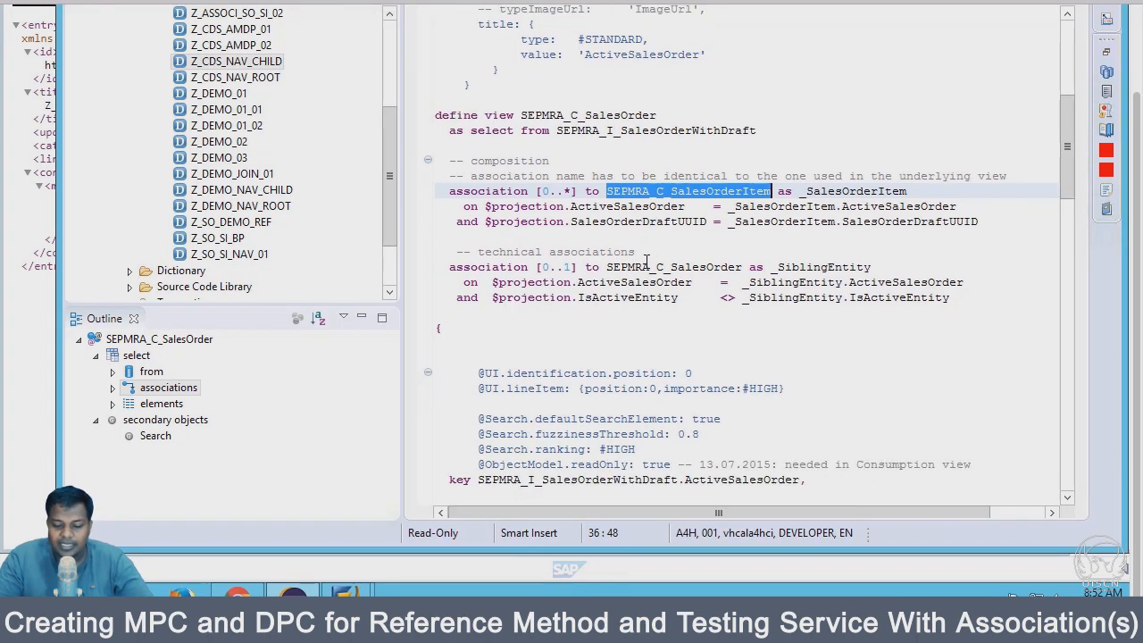
scroll("down", 3)
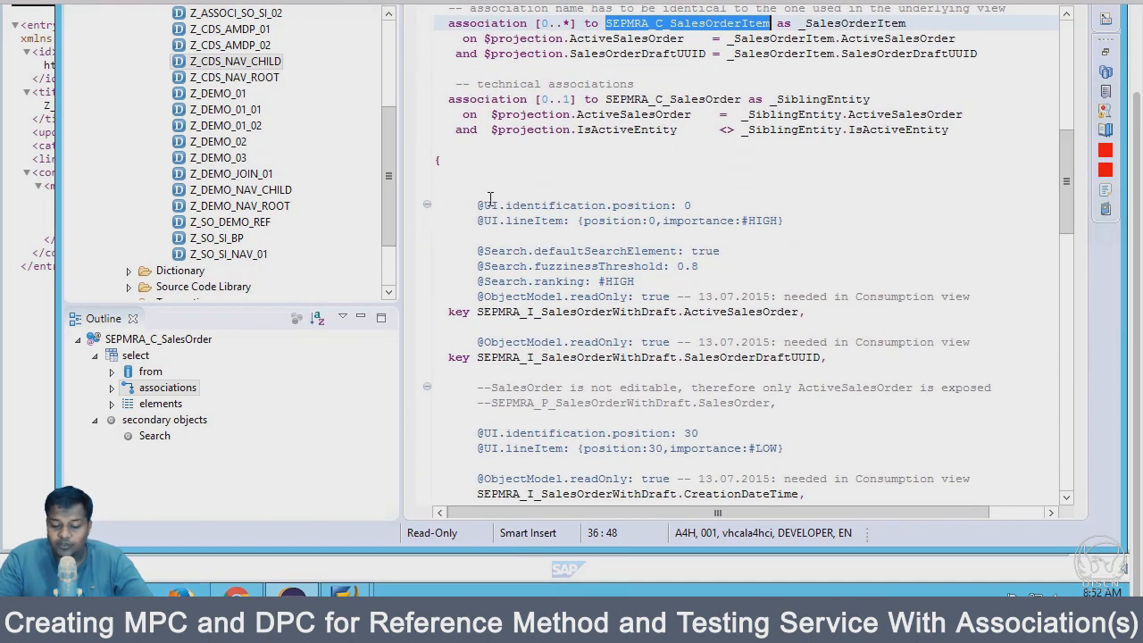
left_click_drag(476, 204, 714, 296)
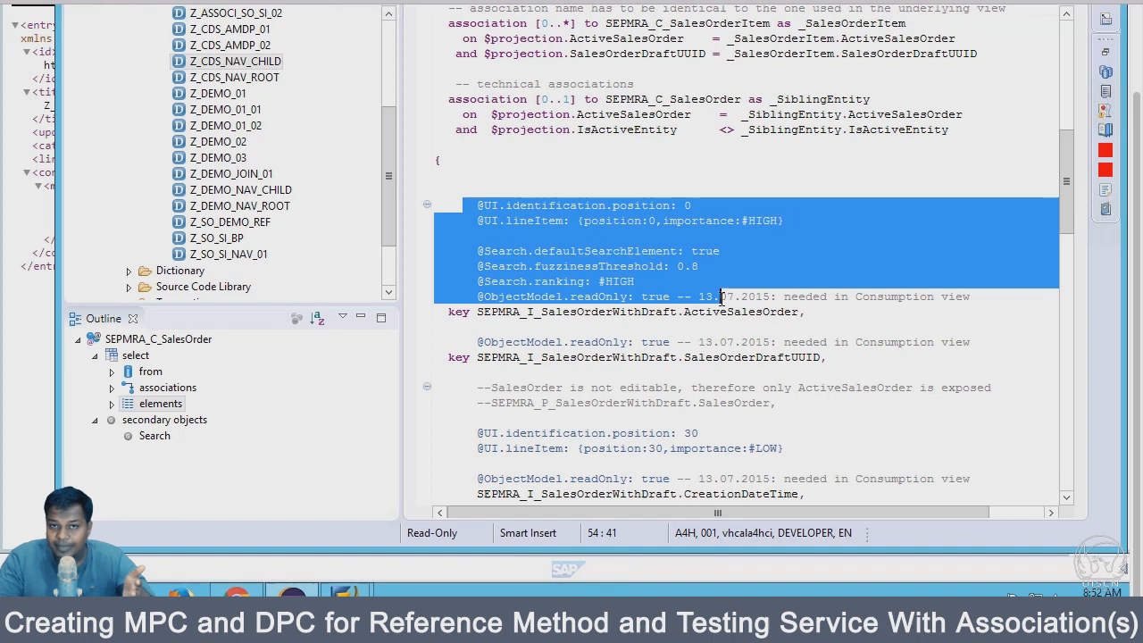
scroll("down", 3)
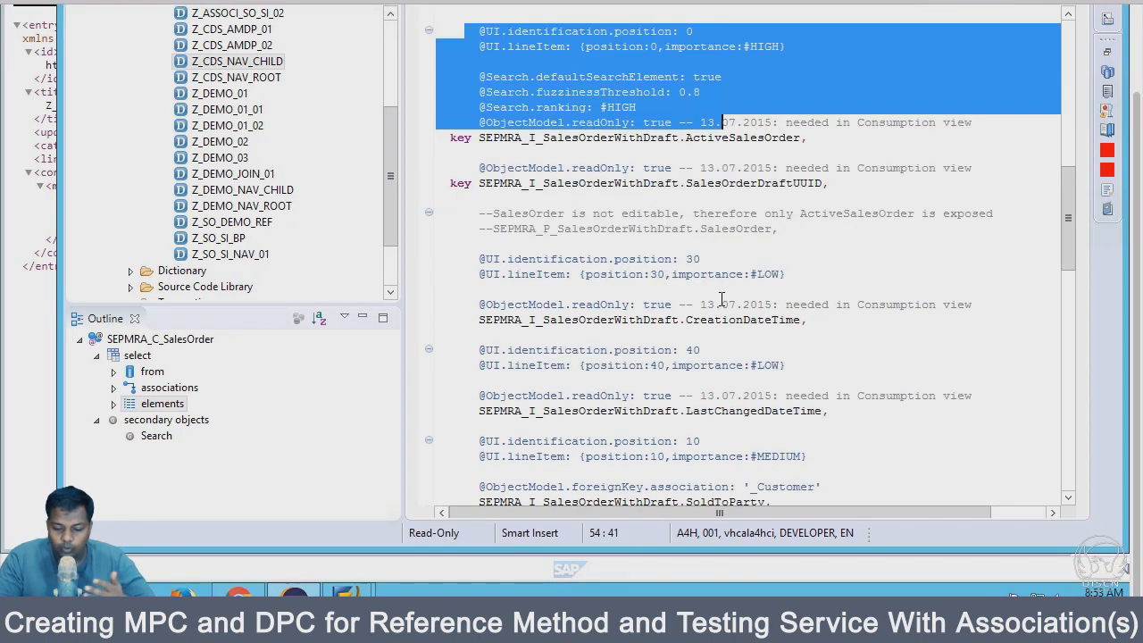
scroll("down", 3)
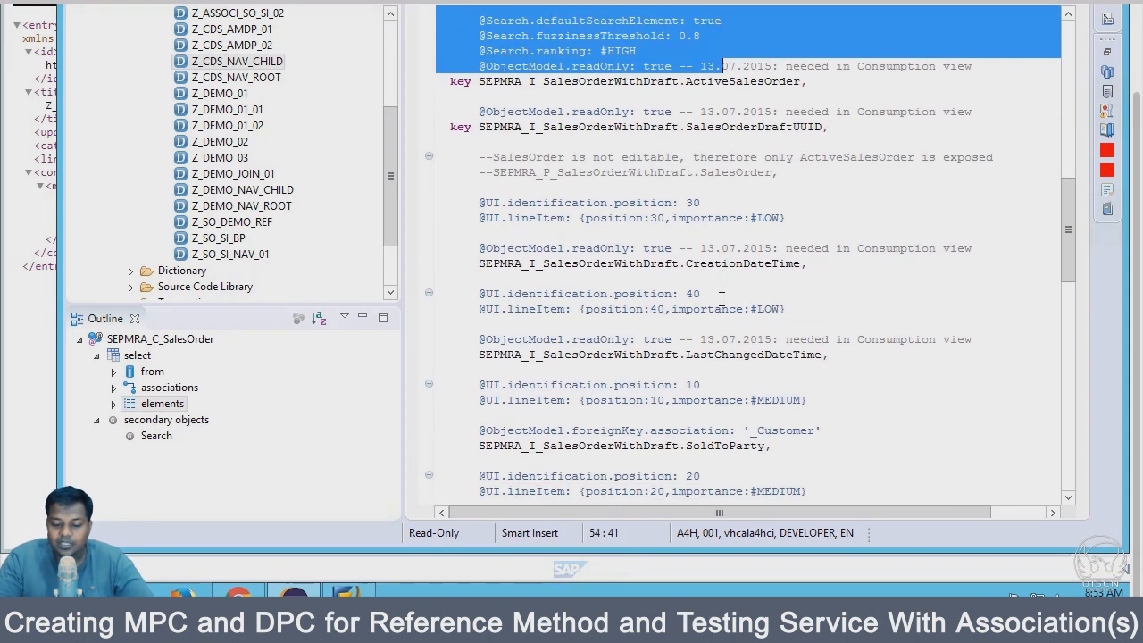
scroll("down", 3)
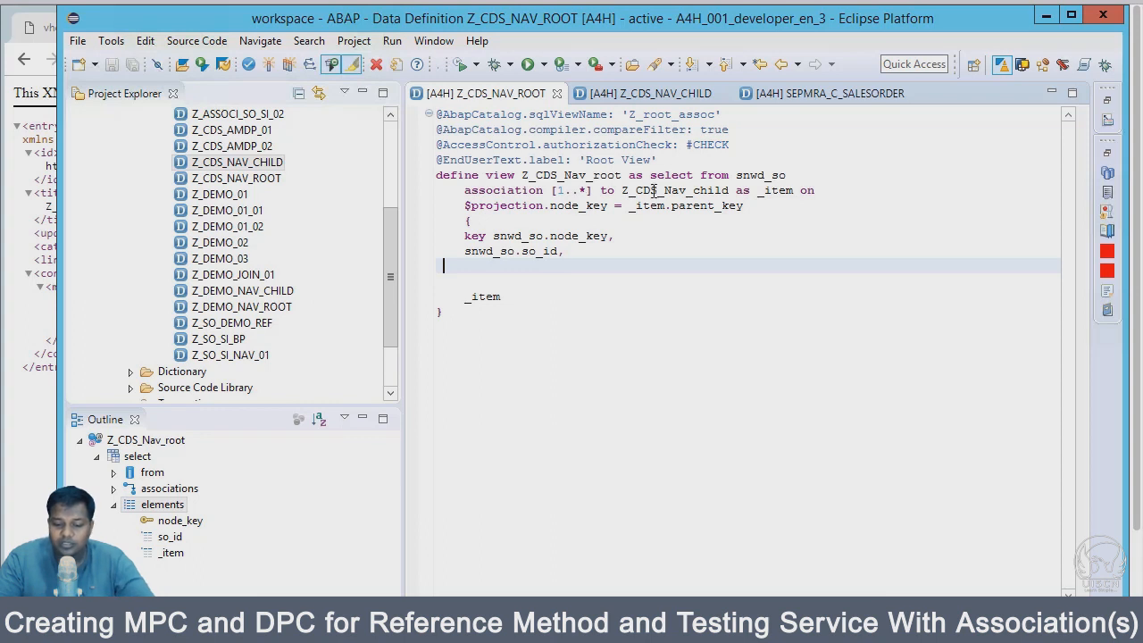
Highlight the association target Z_CDS_Nav_child in the Z_CDS_NAV_ROOT editor.
double_click(674, 190)
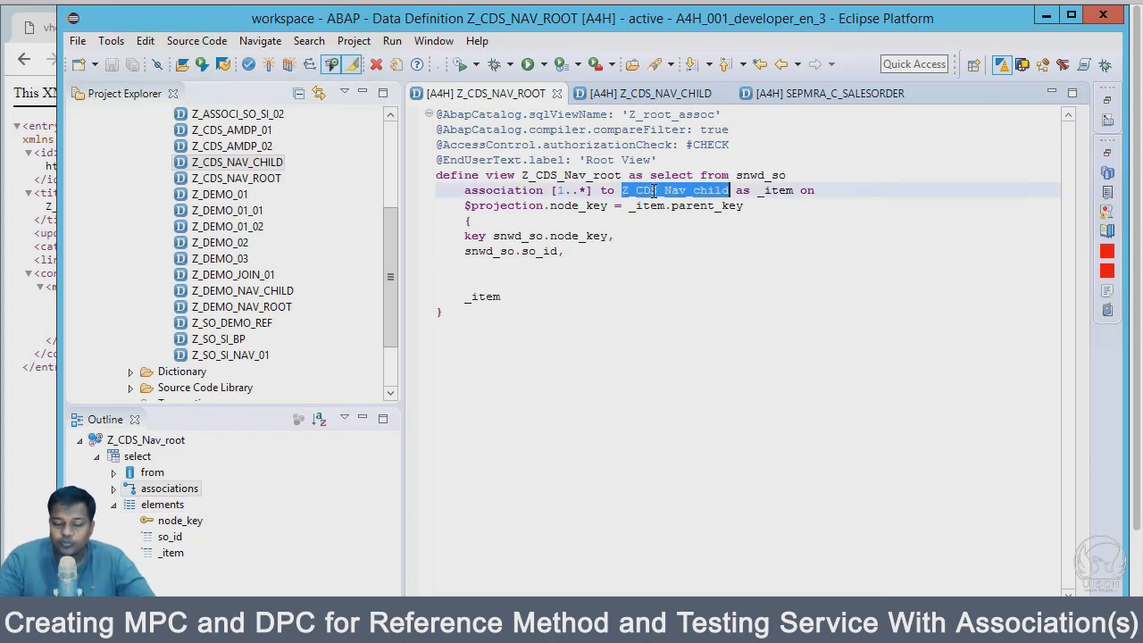